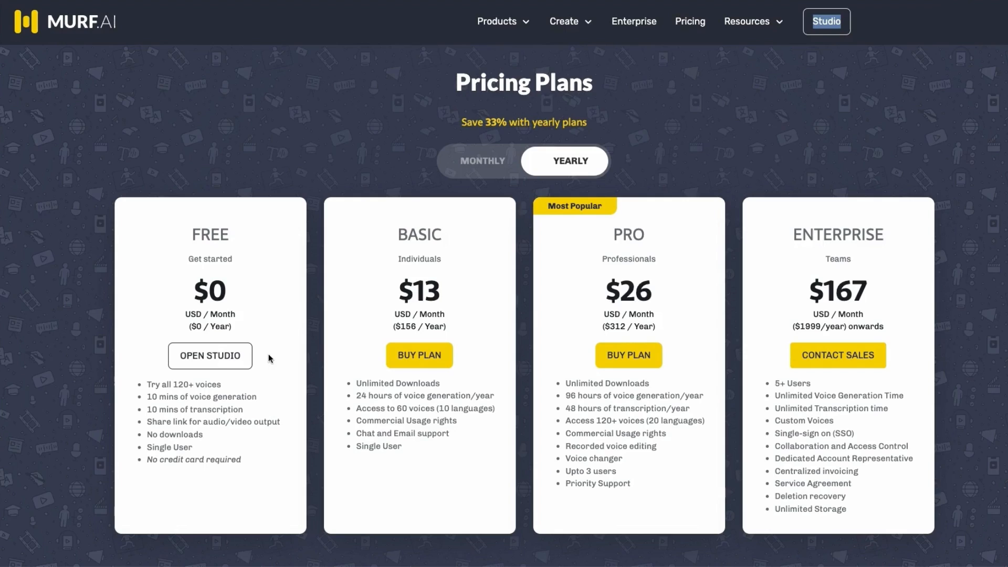
{"action": "mouse_move", "coordinate": [267, 318]}
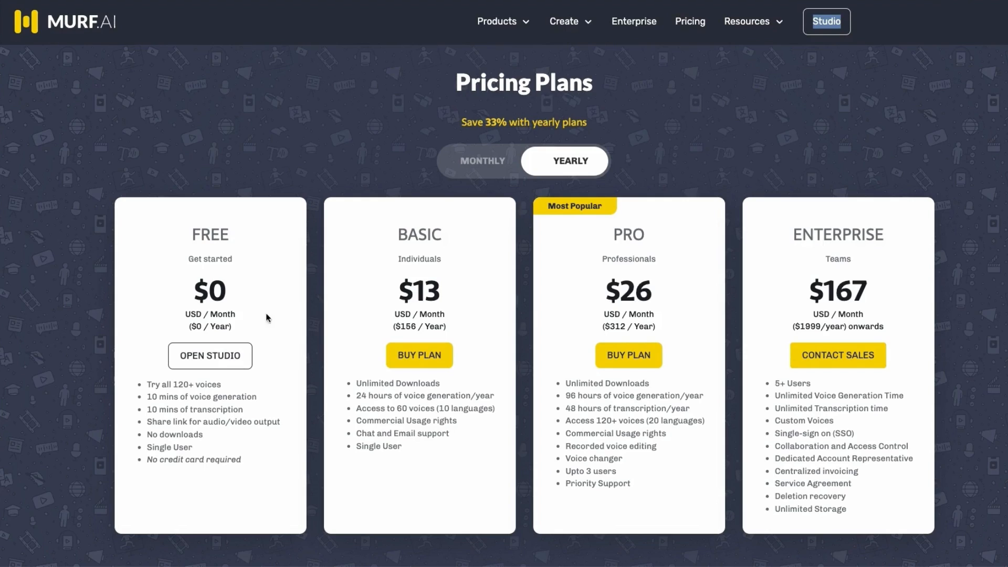
{"action": "mouse_move", "coordinate": [262, 458]}
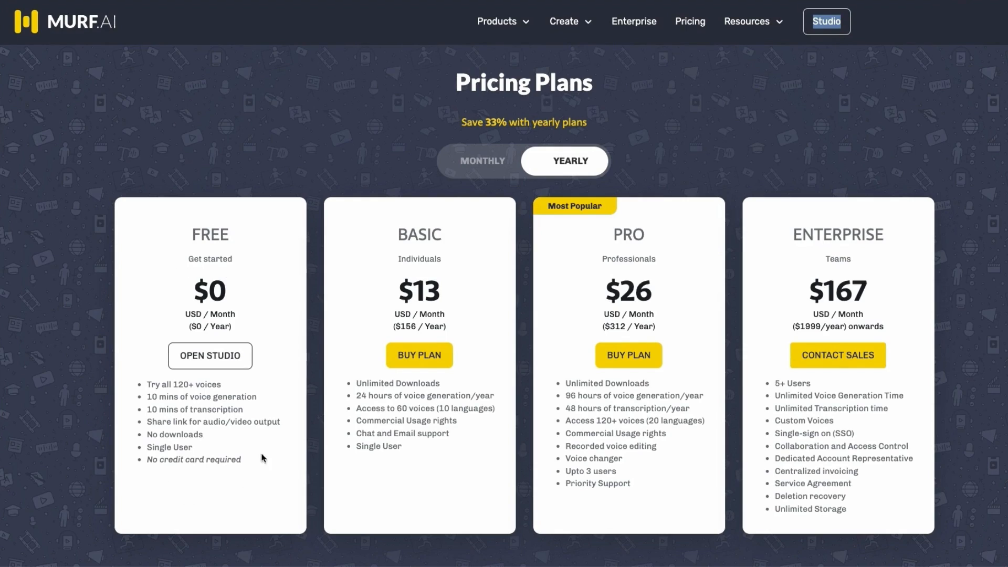
{"action": "mouse_move", "coordinate": [279, 409]}
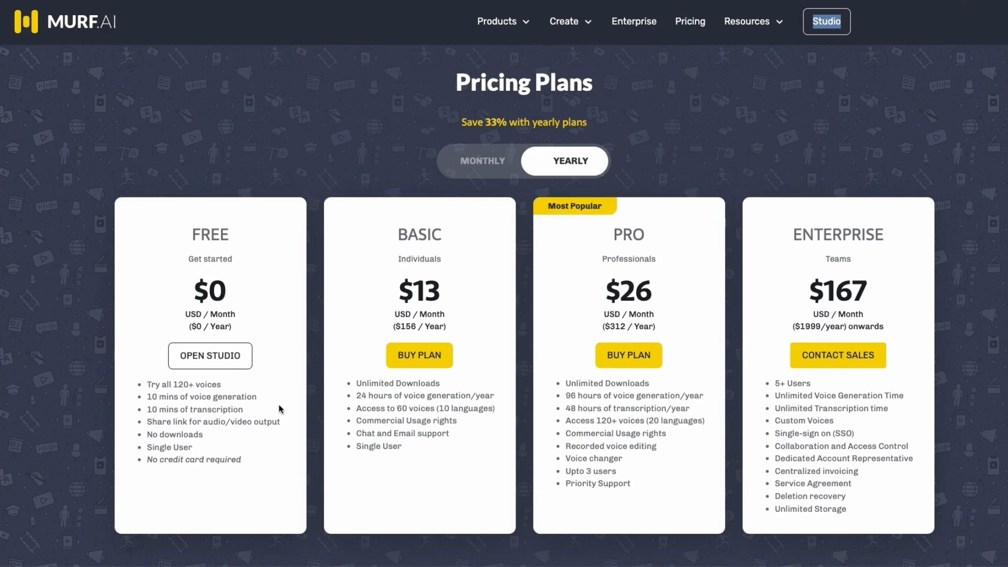
{"action": "mouse_move", "coordinate": [657, 111]}
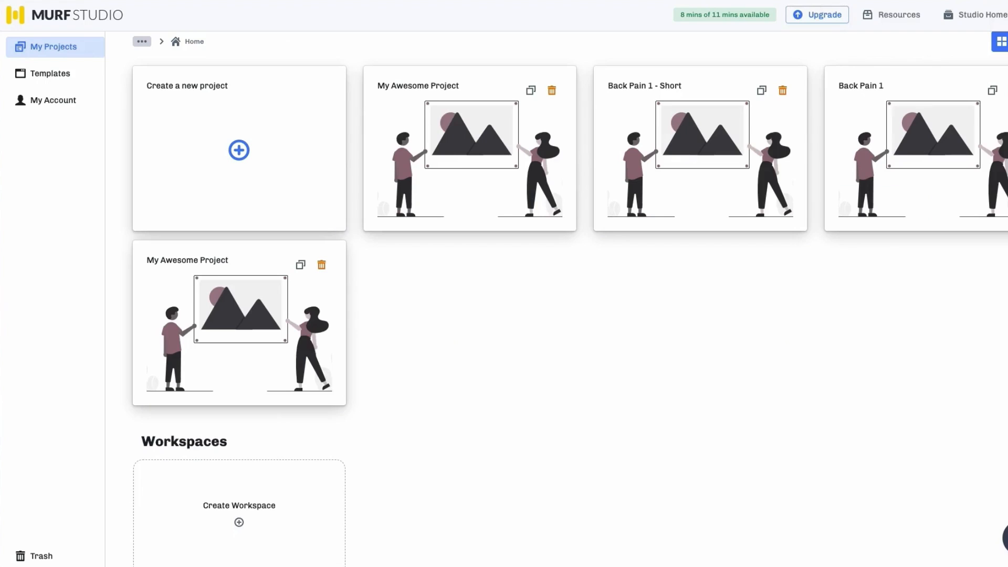
{"action": "mouse_move", "coordinate": [177, 98]}
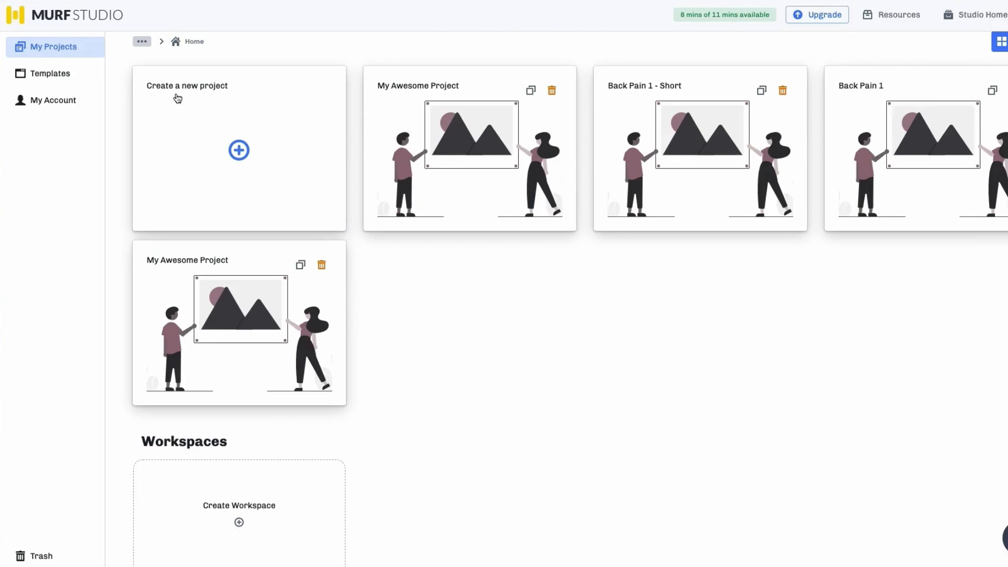
Start a new audio project and choose the Article & Blog template
{"action": "left_click", "coordinate": [239, 149]}
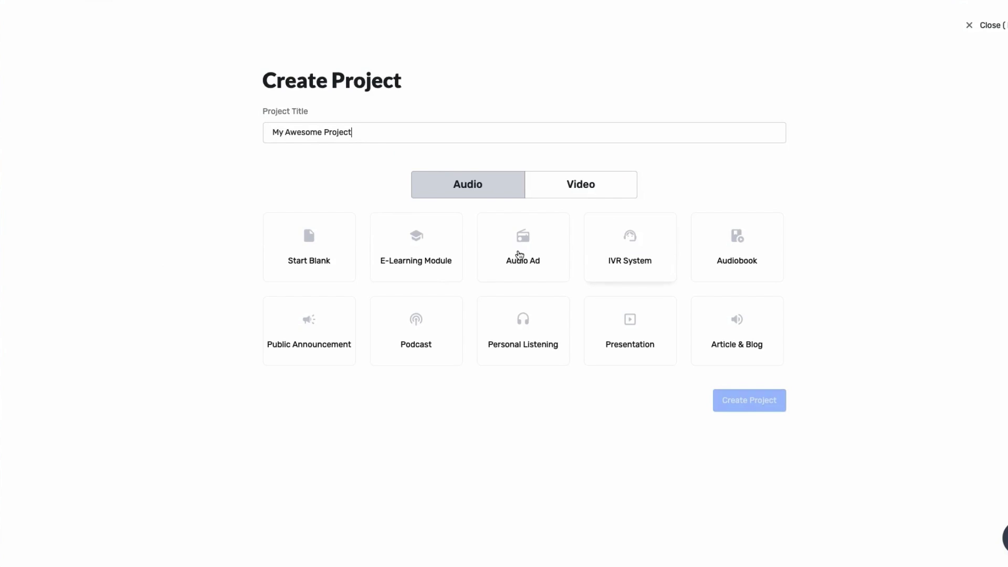
{"action": "mouse_move", "coordinate": [693, 331]}
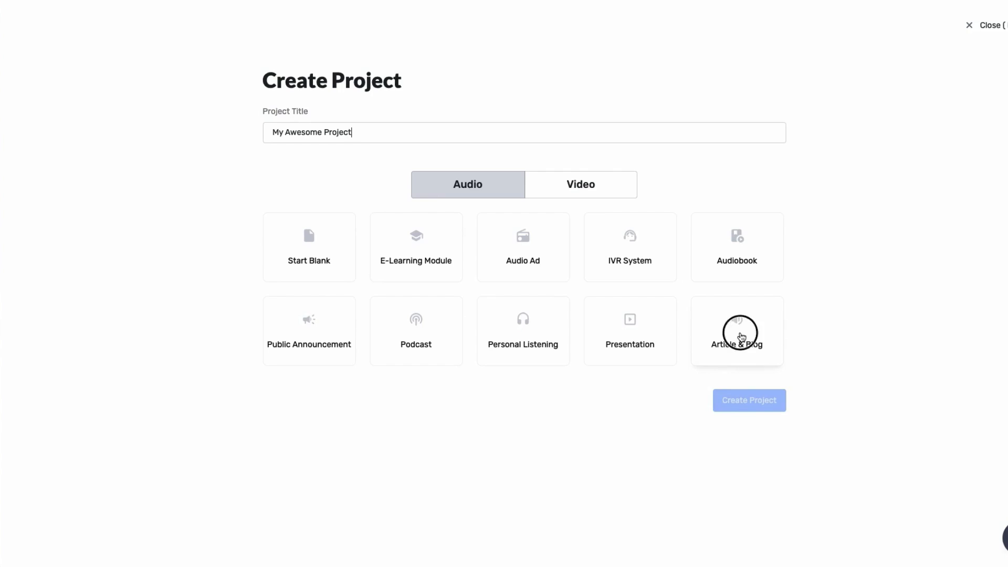
{"action": "left_click", "coordinate": [737, 331]}
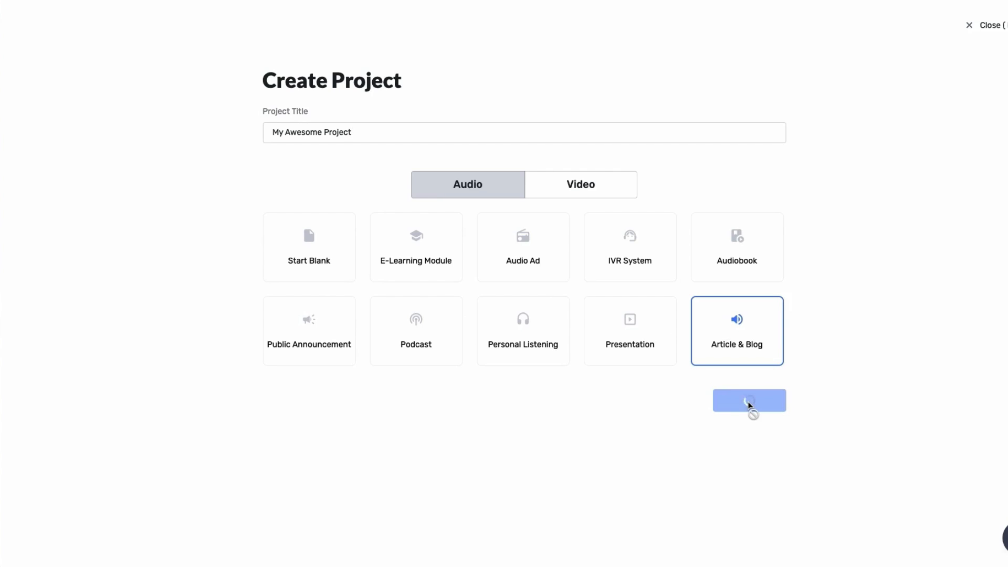
Create the project and enter 'here is some sample text to test the sound of the voice...' in the first block
{"action": "left_click", "coordinate": [748, 400]}
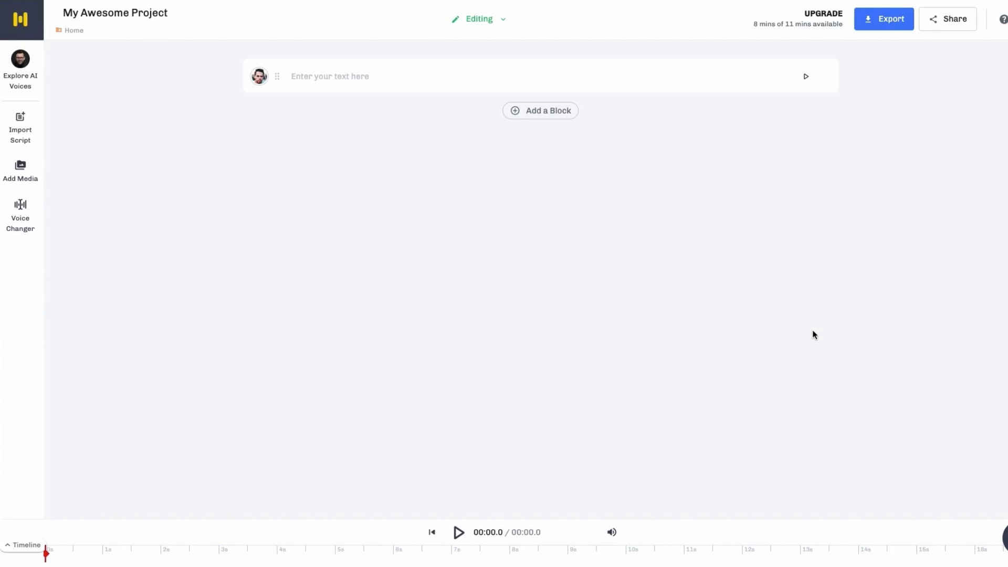
{"action": "mouse_move", "coordinate": [619, 272]}
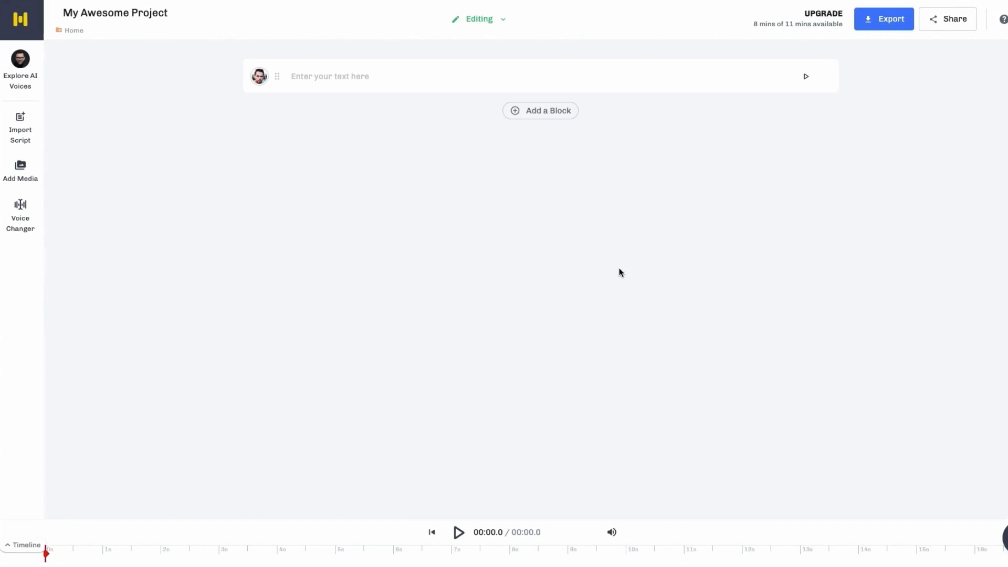
{"action": "left_click", "coordinate": [392, 76]}
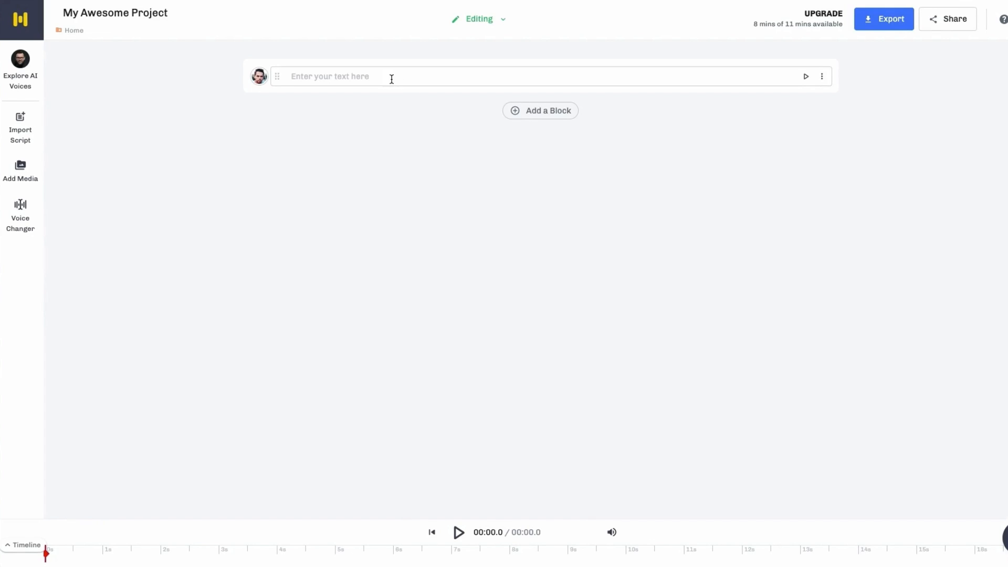
{"action": "type", "text": "here is some sample text to test the sound of the voice. This is a great tool for creating youtube video voiceovers."}
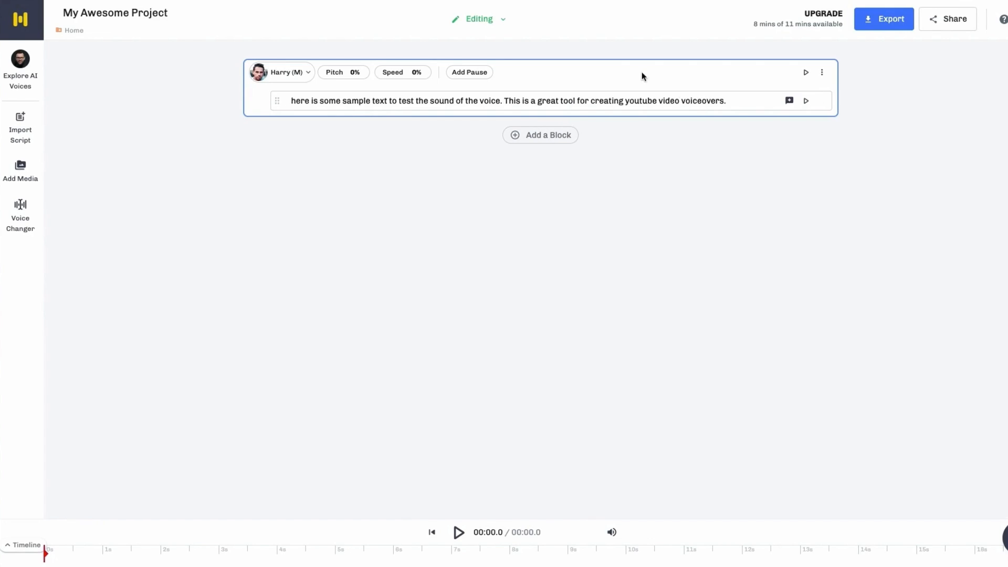
{"action": "mouse_move", "coordinate": [309, 72]}
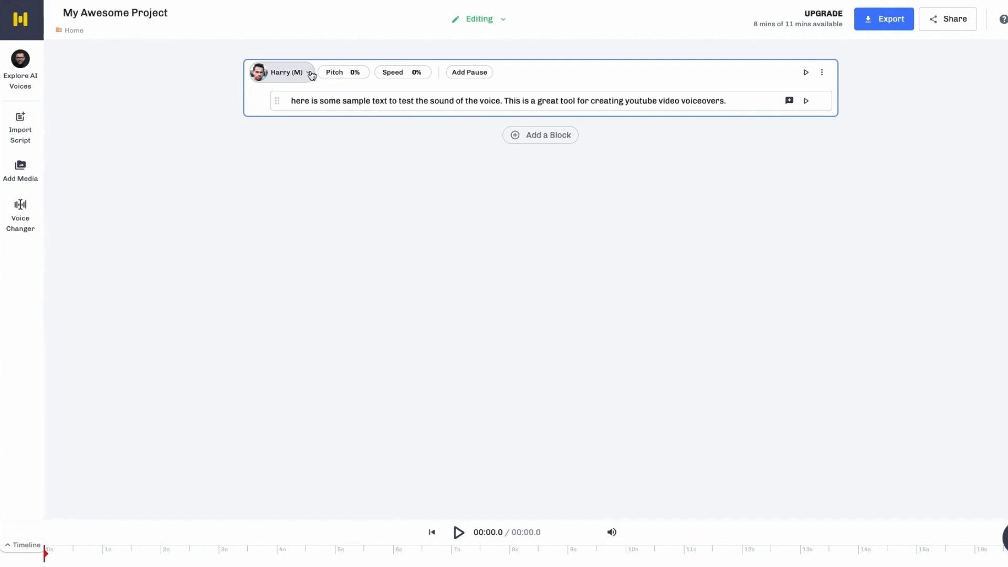
Browse the block's voice library and play the Harvey (M) voice sample
{"action": "left_click", "coordinate": [284, 72]}
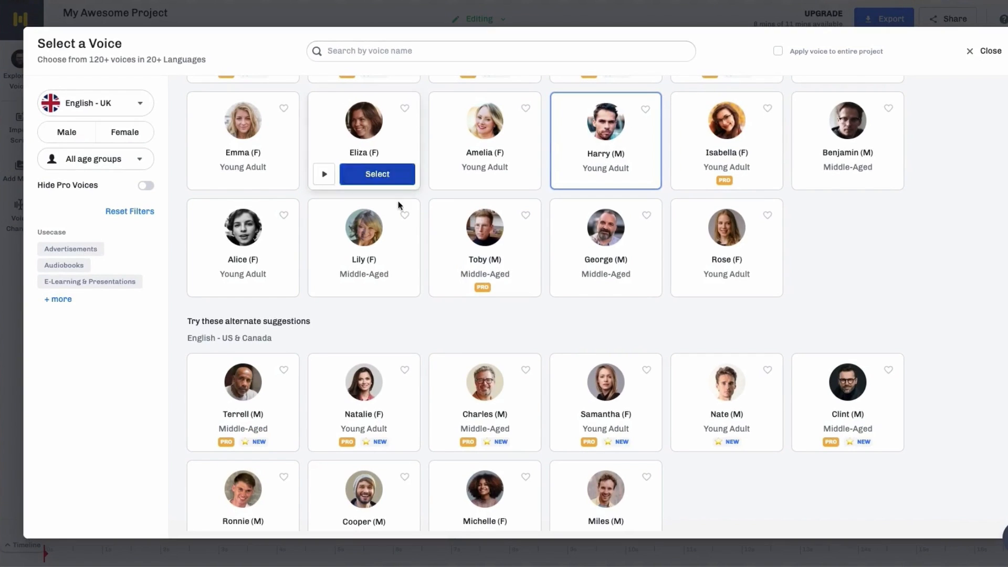
{"action": "scroll", "scroll_direction": "down", "scroll_amount": 3}
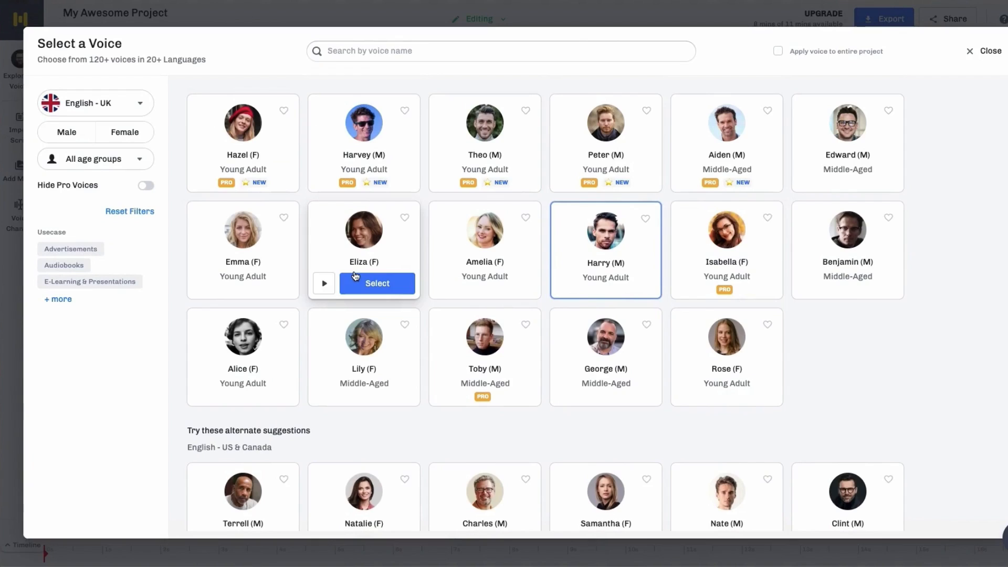
{"action": "mouse_move", "coordinate": [344, 188]}
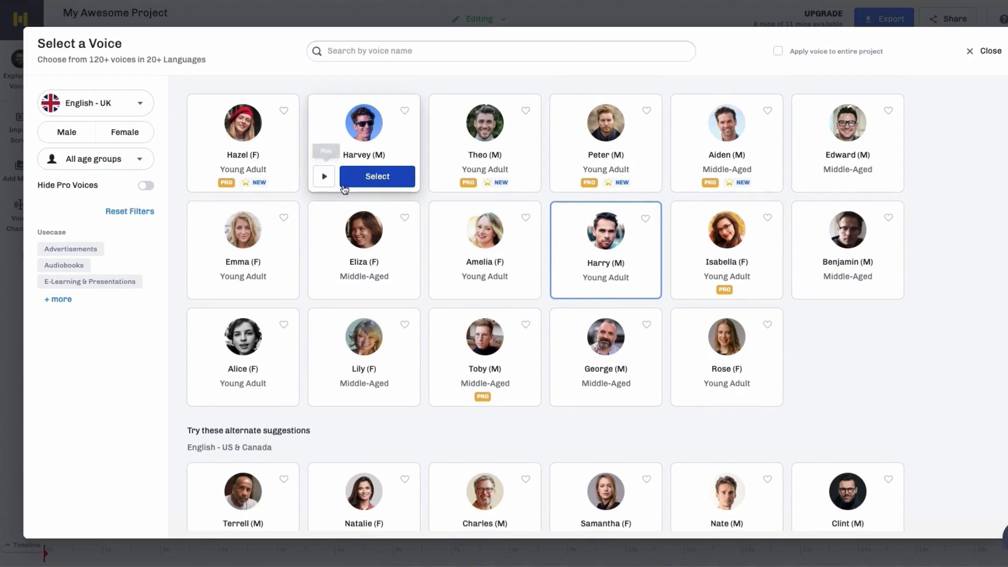
{"action": "mouse_move", "coordinate": [424, 200]}
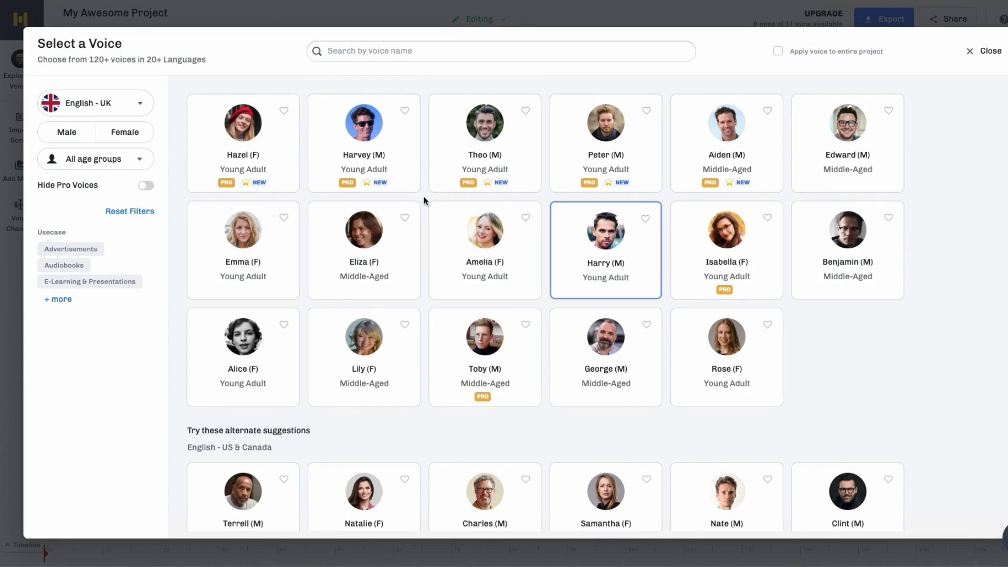
{"action": "mouse_move", "coordinate": [363, 143]}
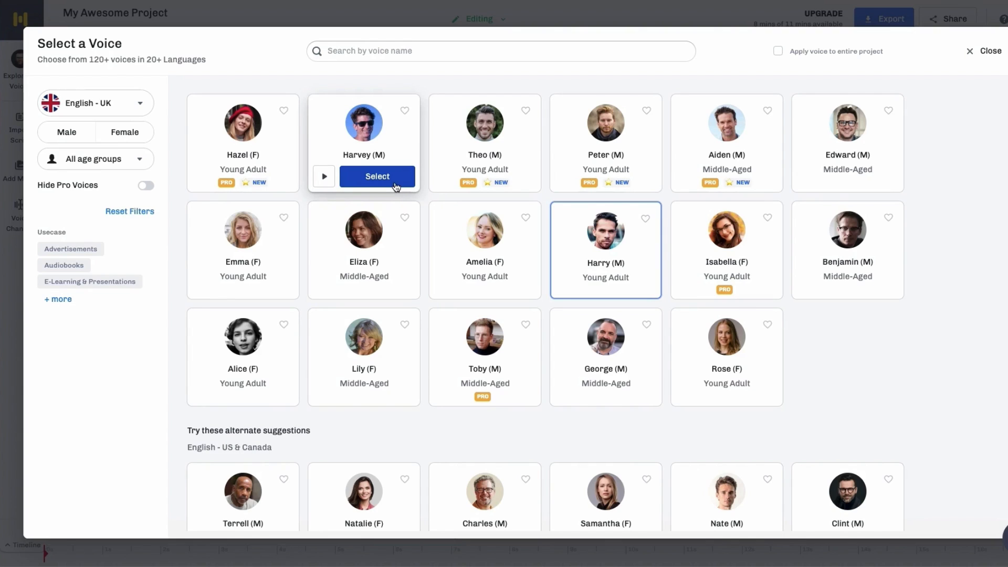
{"action": "mouse_move", "coordinate": [324, 176]}
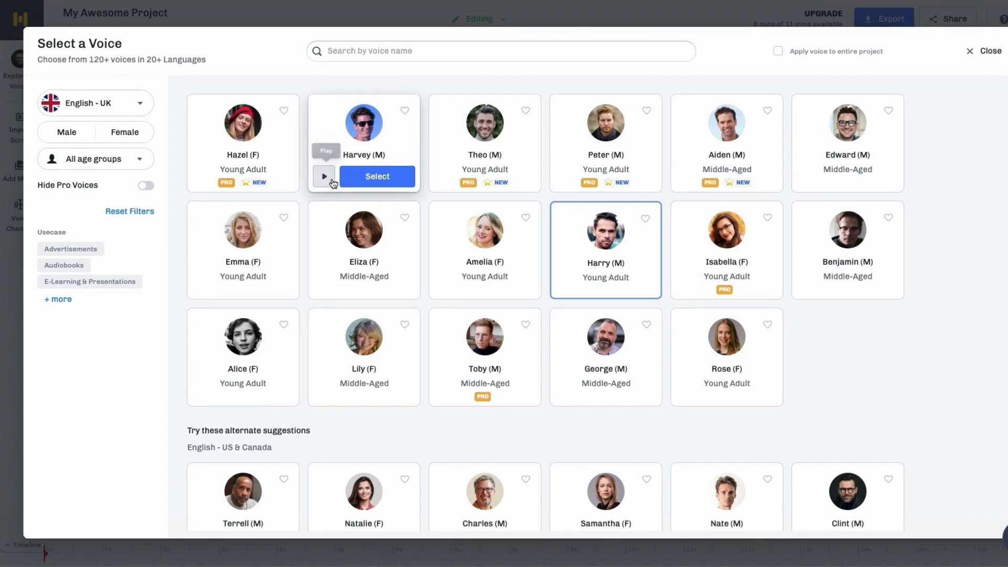
{"action": "left_click", "coordinate": [323, 176]}
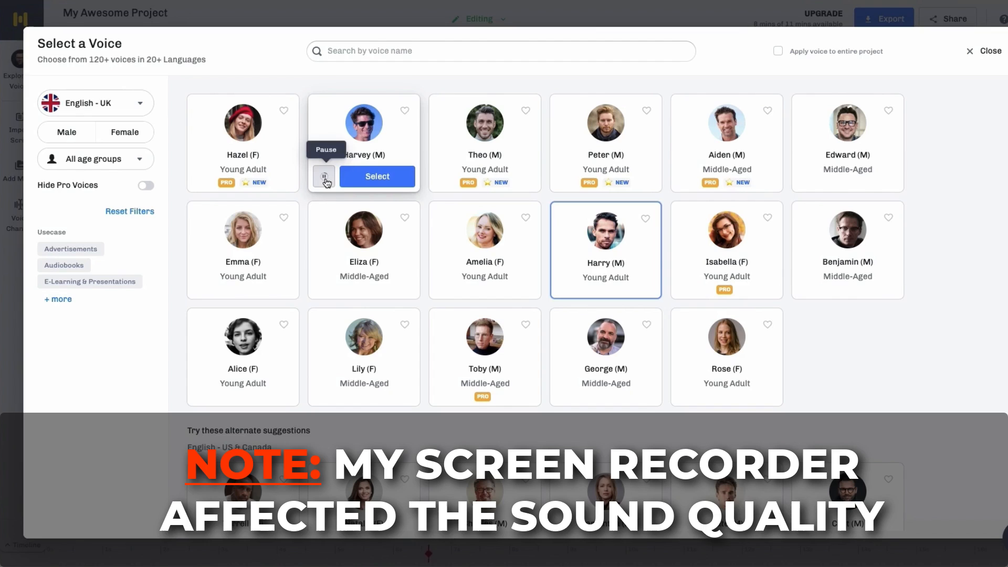
{"action": "left_click", "coordinate": [324, 176]}
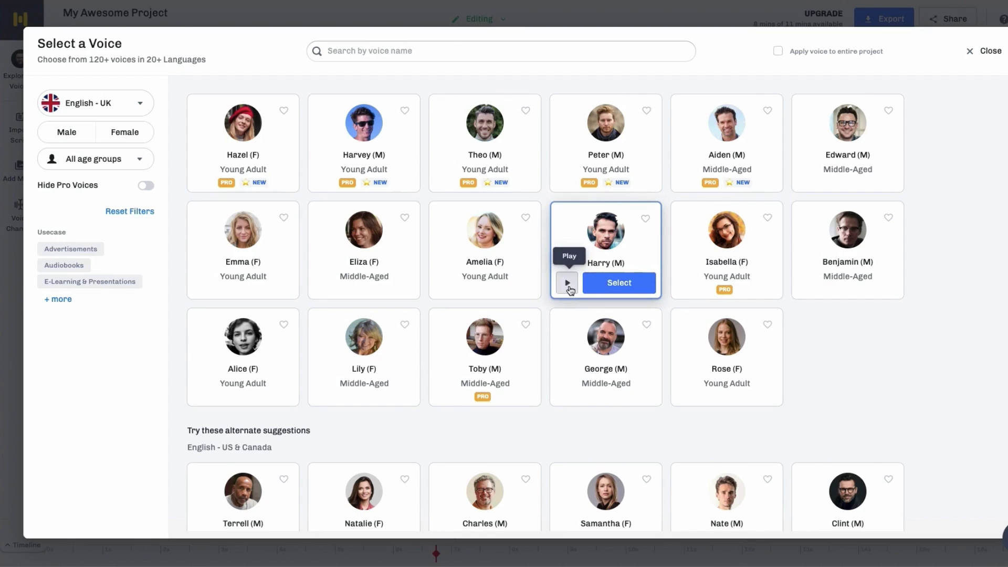
Play a sample of the Harry voice in the voice picker
{"action": "left_click", "coordinate": [567, 283]}
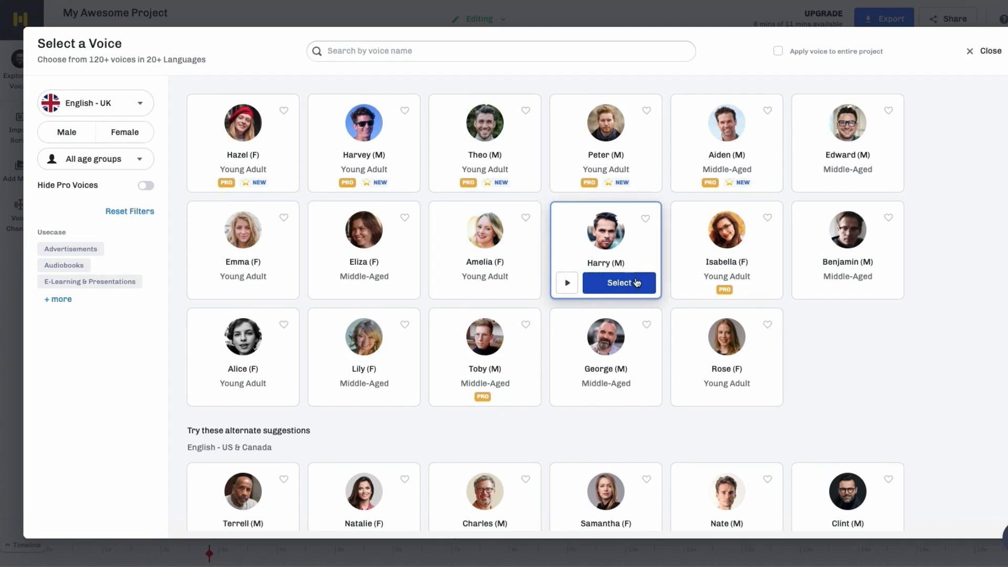
{"action": "mouse_move", "coordinate": [687, 280]}
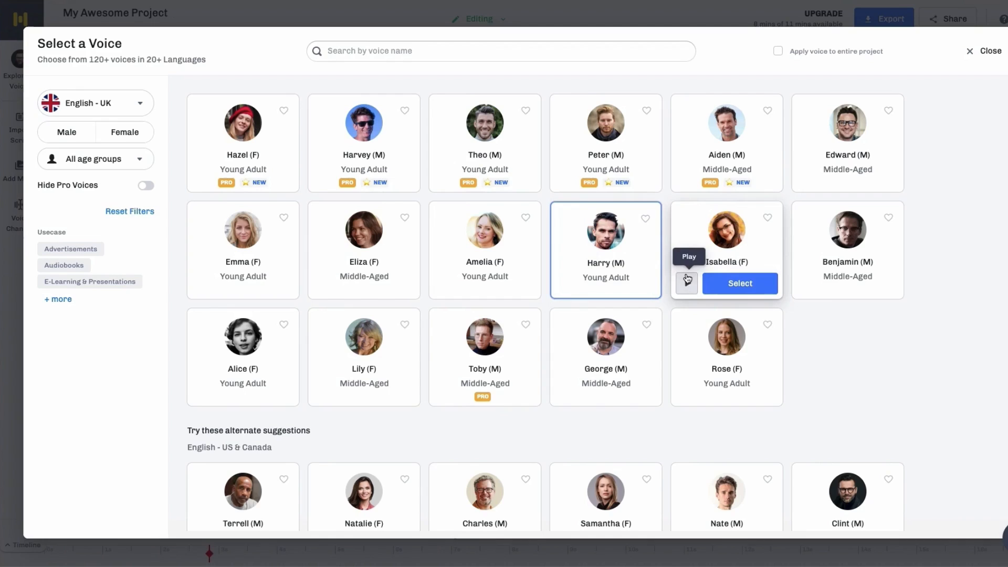
{"action": "mouse_move", "coordinate": [686, 283]}
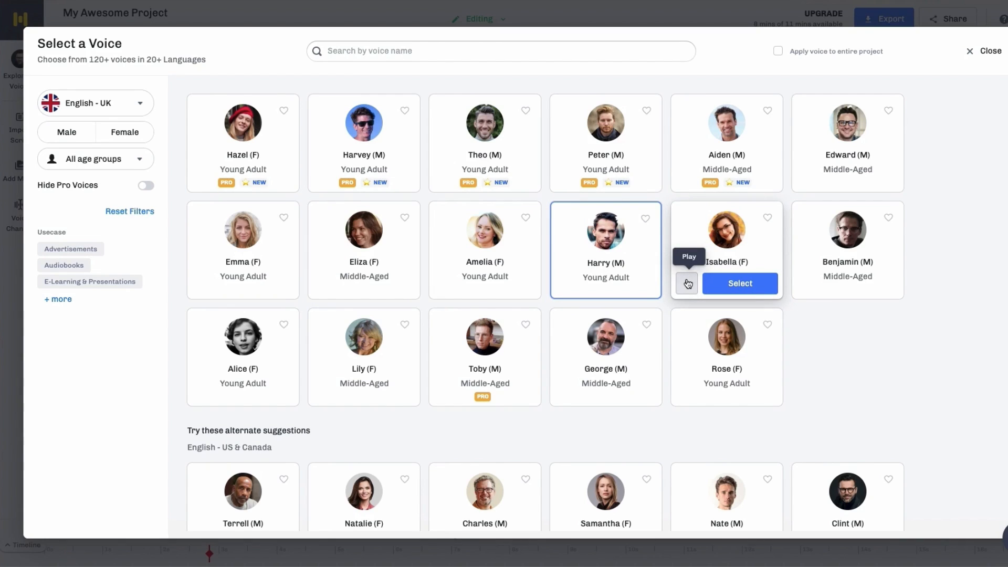
{"action": "mouse_move", "coordinate": [135, 104]}
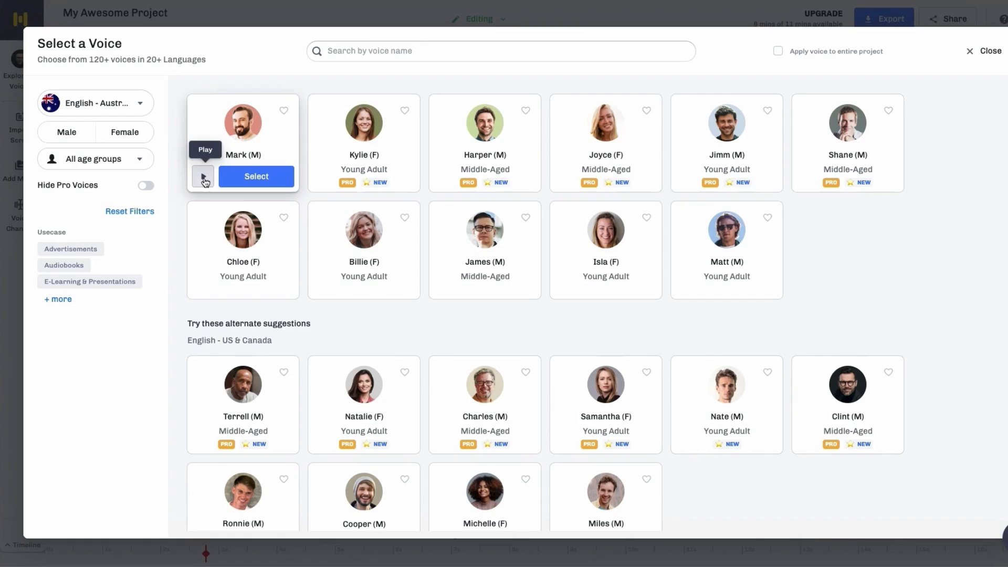
Preview the Mark, Kylie and Matt voice samples and settle on Matt
{"action": "left_click", "coordinate": [203, 177]}
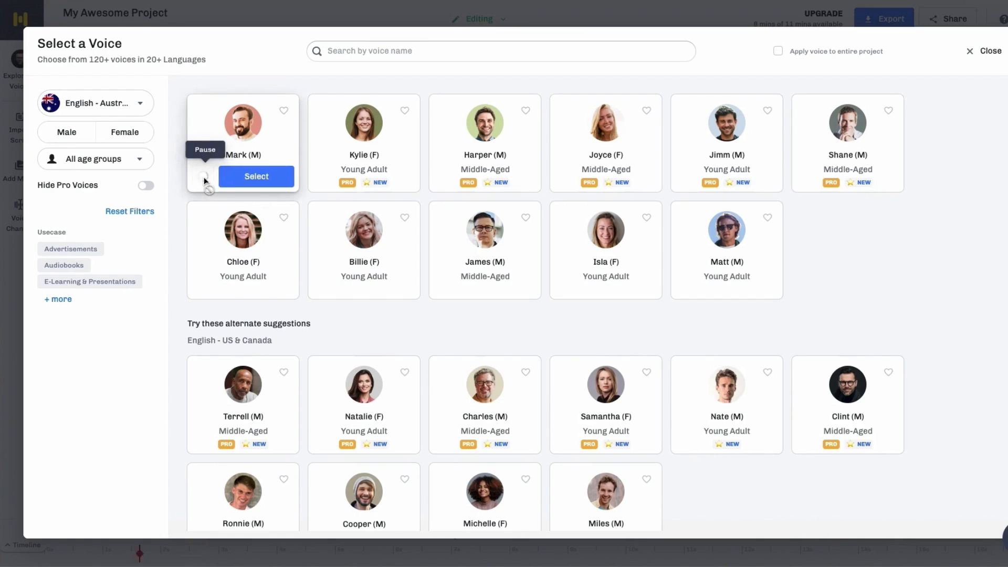
{"action": "left_click", "coordinate": [203, 177]}
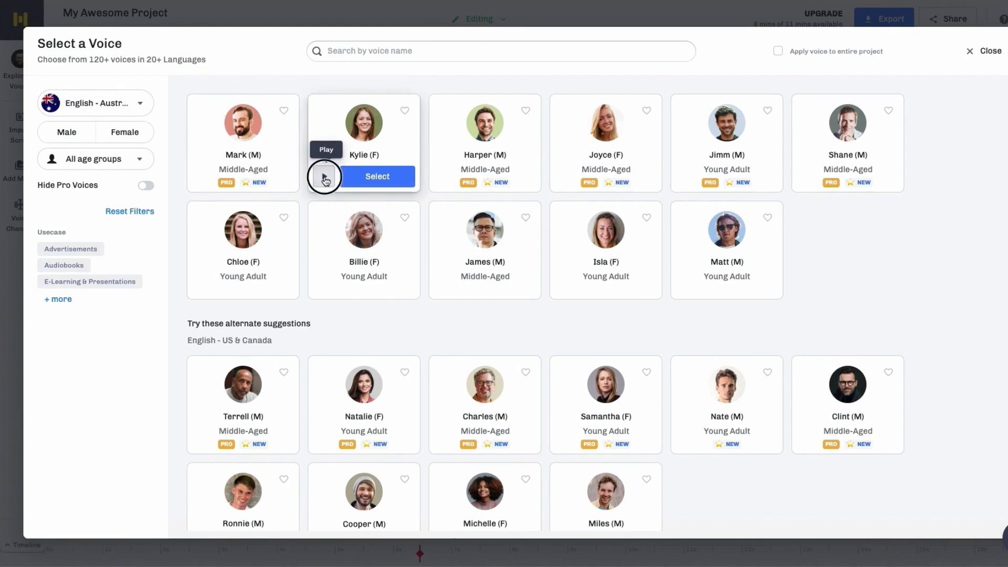
{"action": "left_click", "coordinate": [324, 178]}
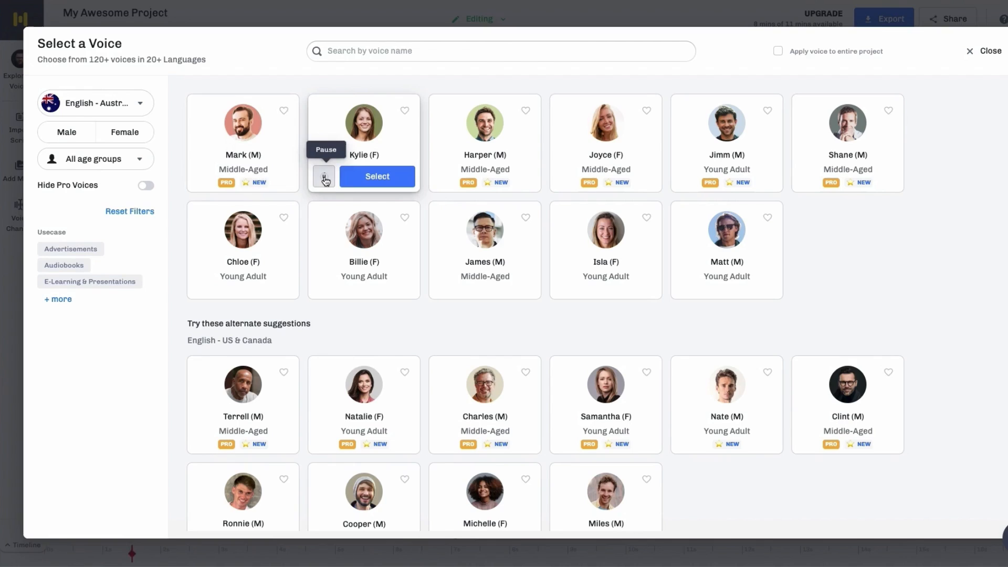
{"action": "left_click", "coordinate": [324, 176]}
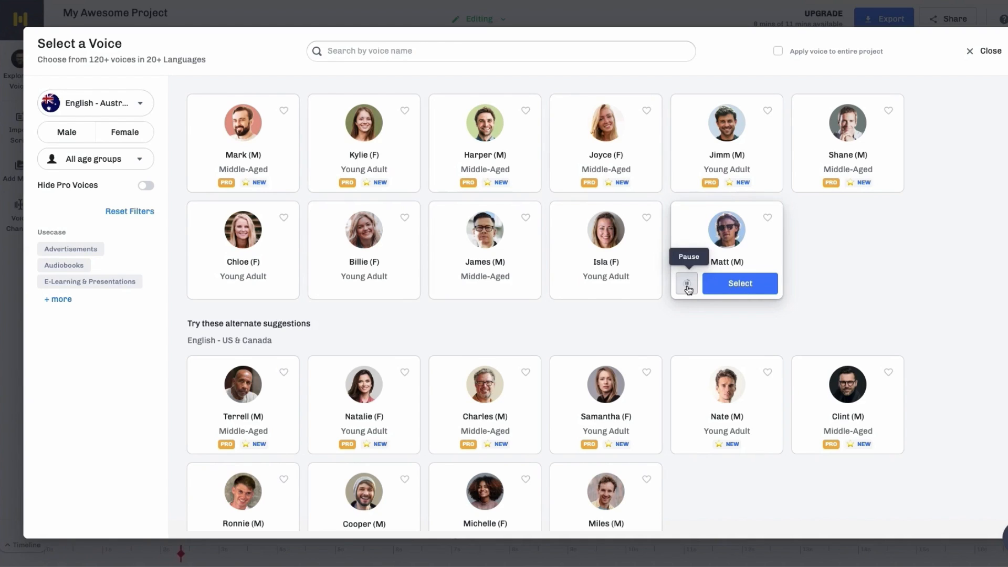
{"action": "left_click", "coordinate": [739, 283]}
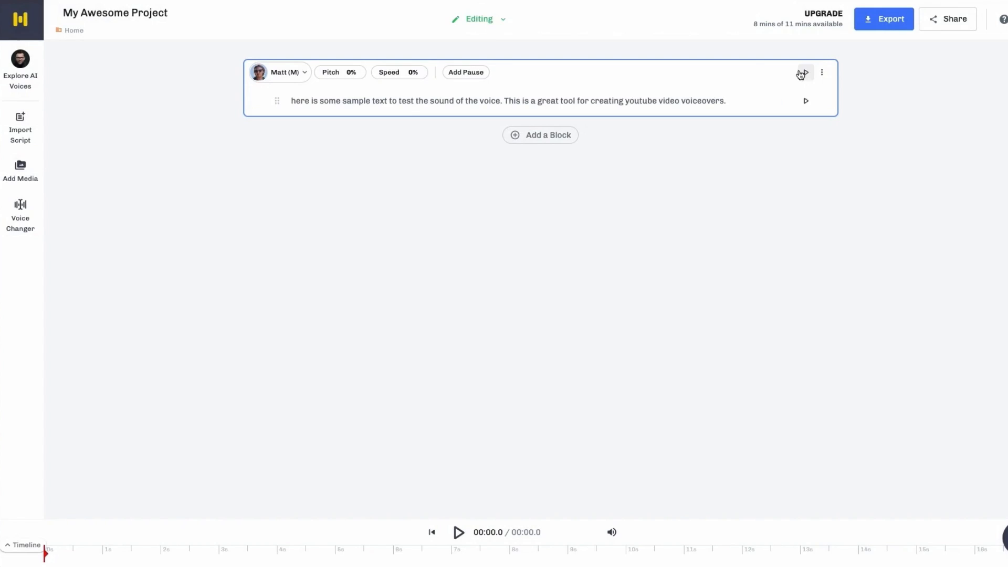
Generate and play the script block in Matt's voice, then leave the editor
{"action": "left_click", "coordinate": [805, 101]}
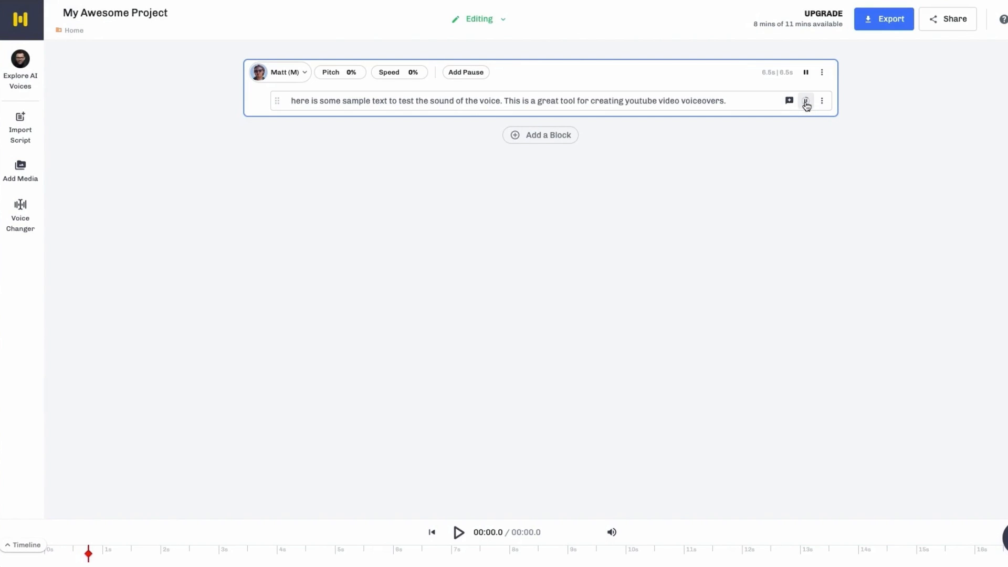
{"action": "left_click", "coordinate": [805, 100]}
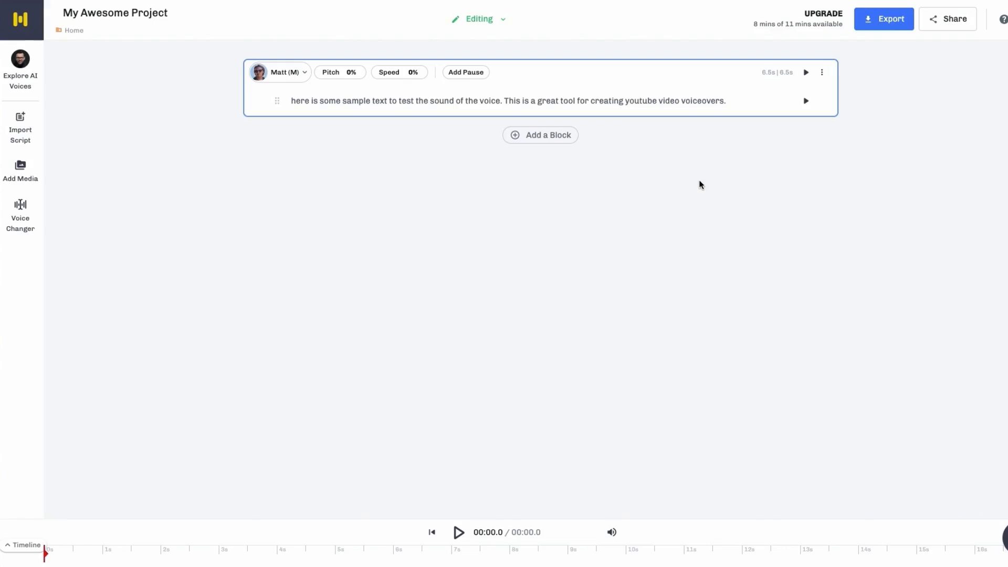
{"action": "left_click", "coordinate": [824, 14]}
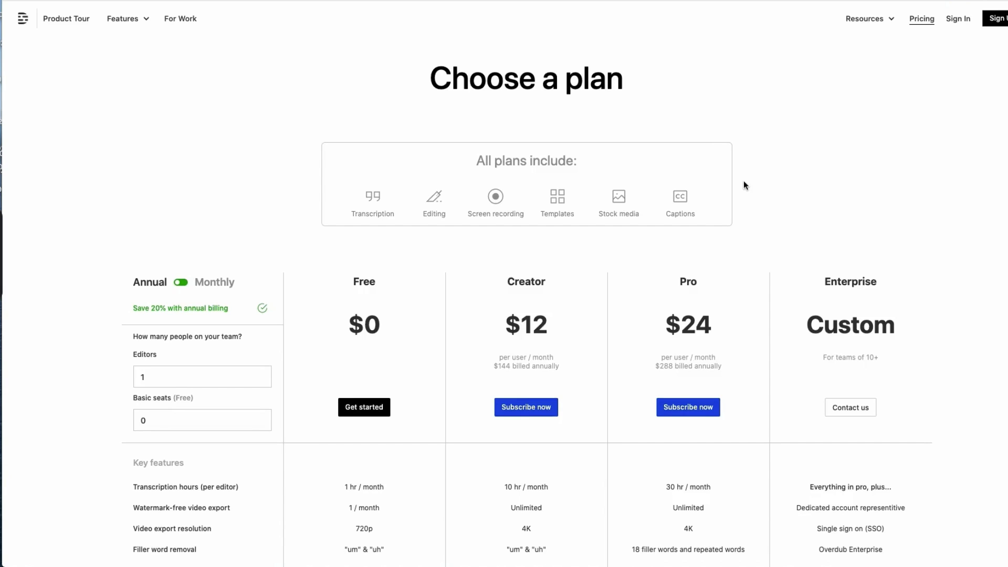
Scroll down the Descript pricing page to the plan comparison table
{"action": "scroll", "scroll_direction": "down", "scroll_amount": 3}
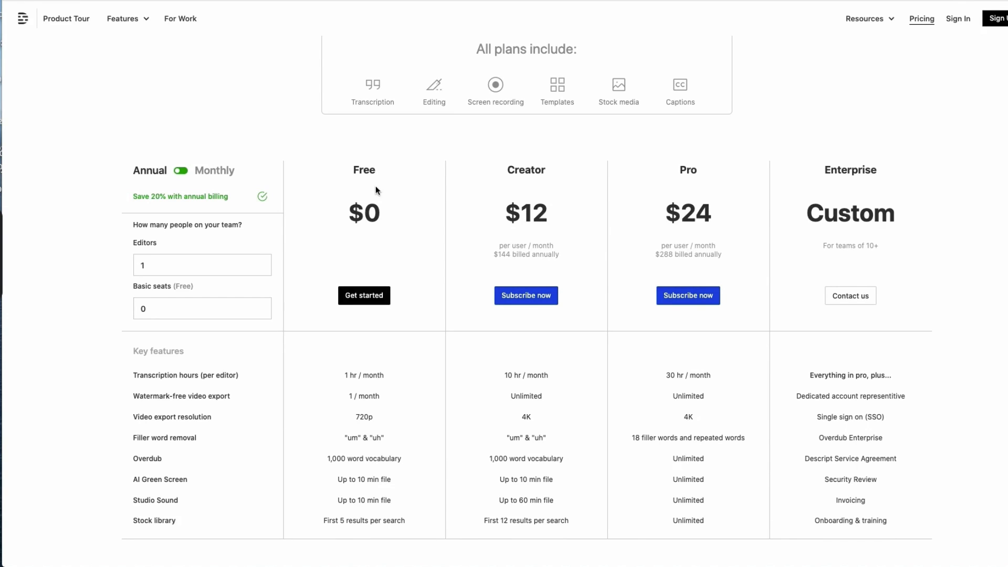
{"action": "mouse_move", "coordinate": [571, 194]}
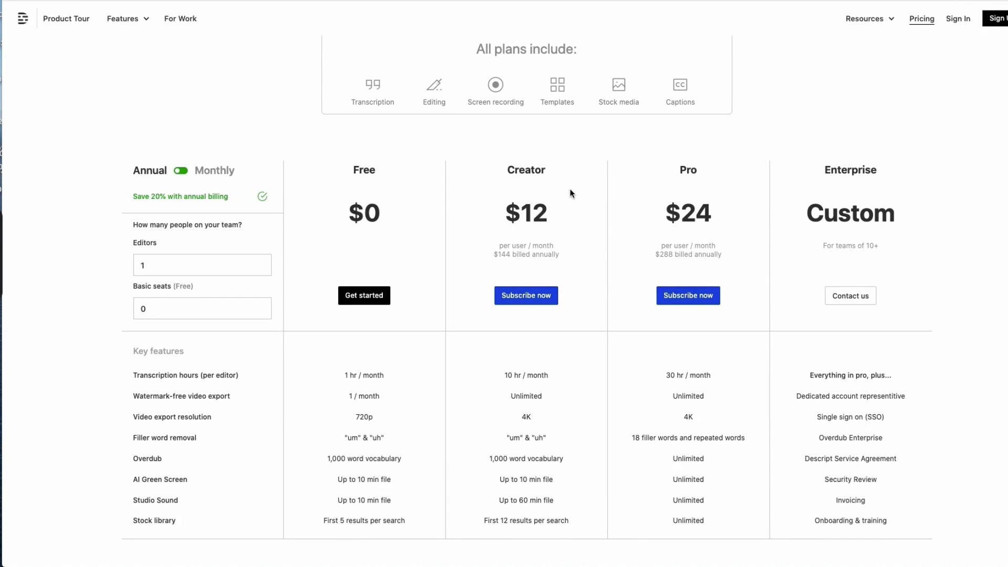
{"action": "mouse_move", "coordinate": [534, 199]}
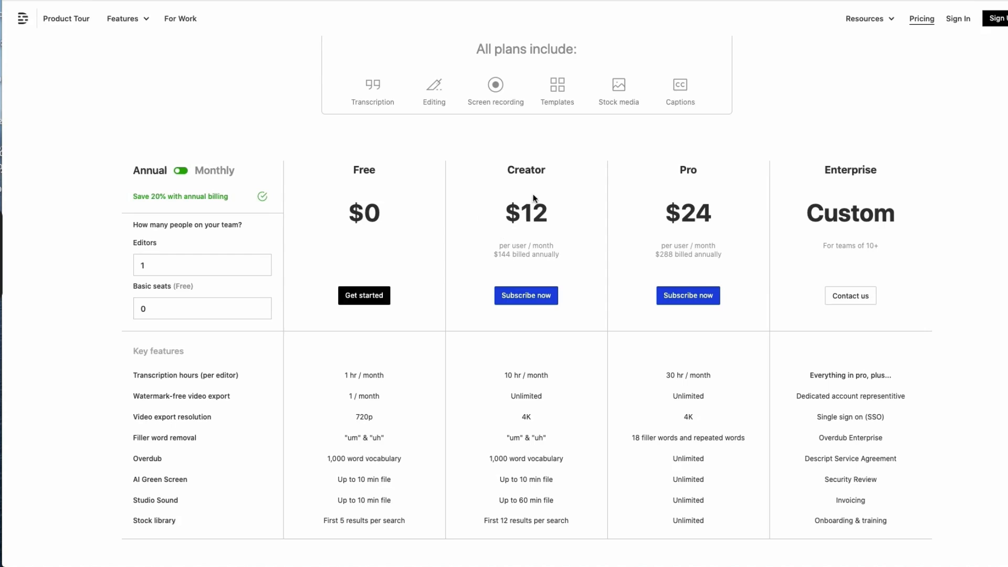
{"action": "mouse_move", "coordinate": [524, 209]}
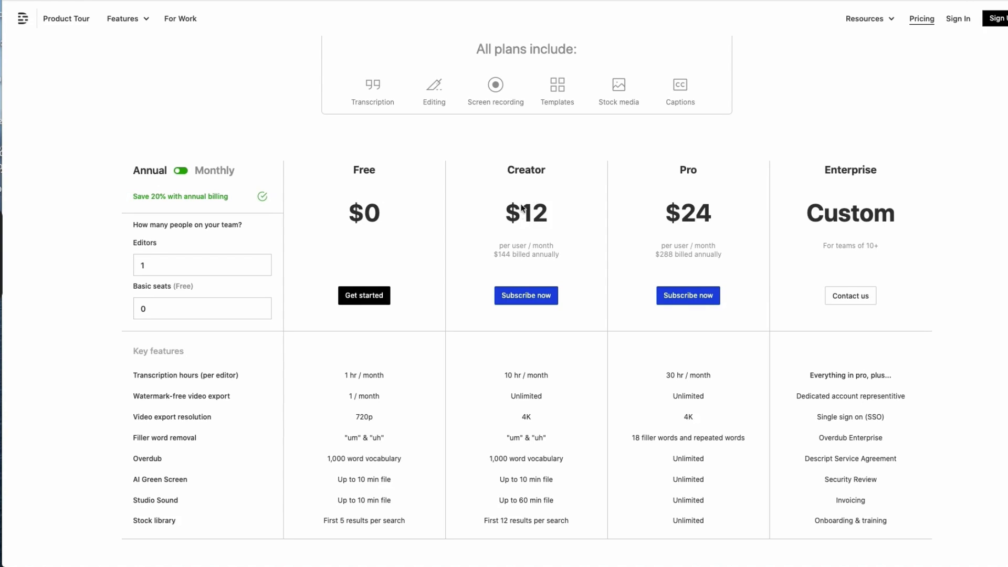
{"action": "mouse_move", "coordinate": [554, 211]}
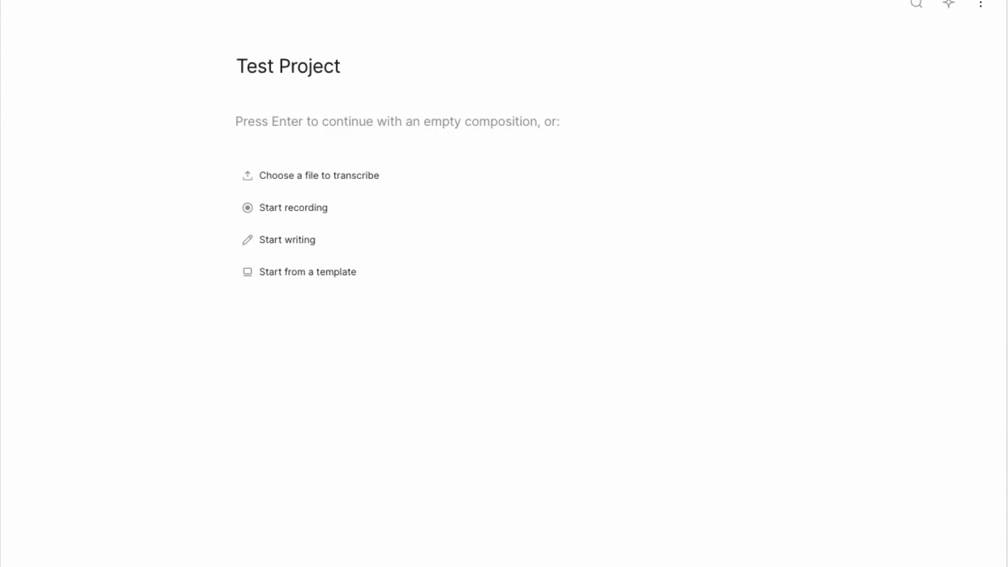
{"action": "mouse_move", "coordinate": [551, 240]}
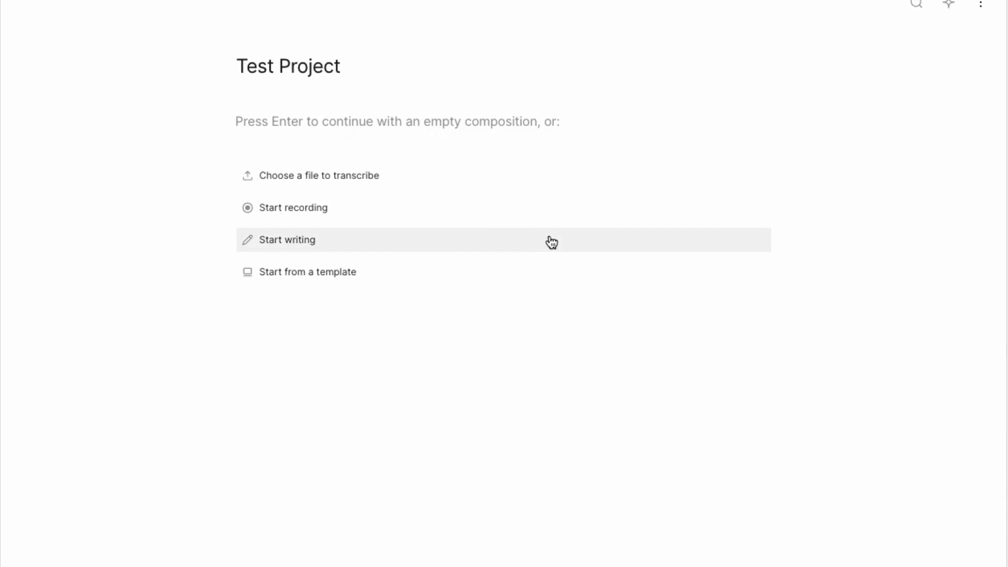
{"action": "mouse_move", "coordinate": [525, 186]}
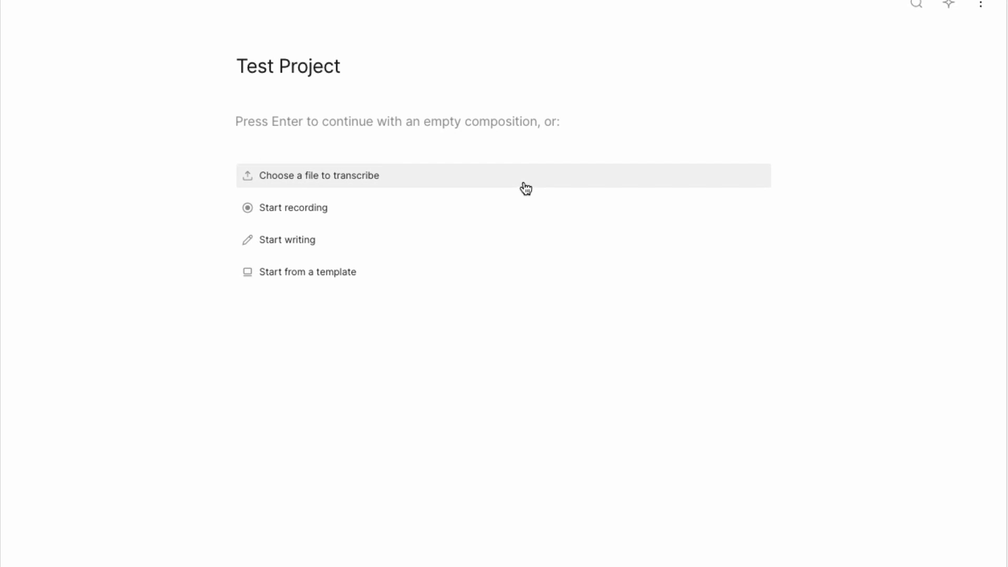
{"action": "mouse_move", "coordinate": [278, 222]}
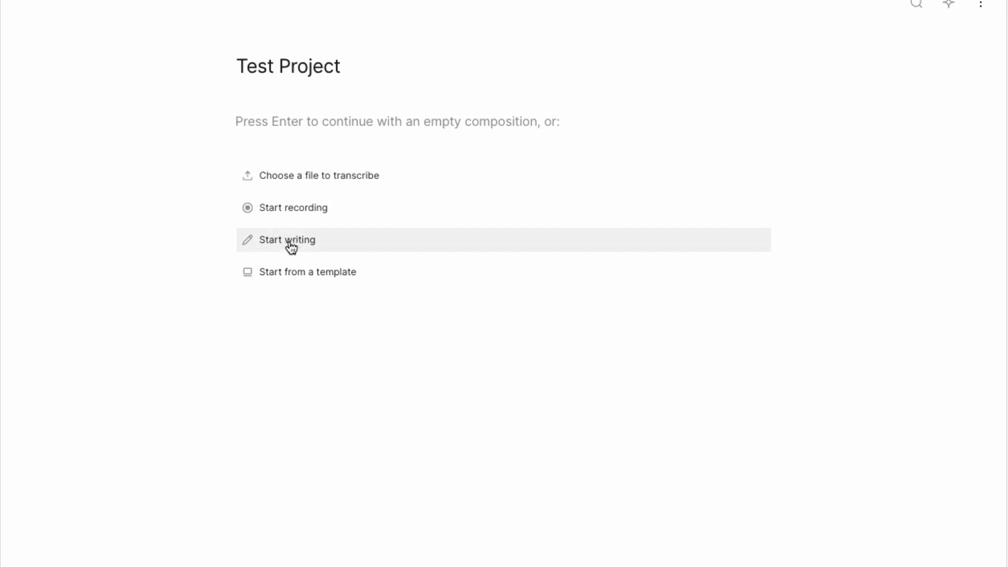
Begin a written composition and enter 'here is some sample text to test the sound of the voice...'
{"action": "left_click", "coordinate": [287, 240]}
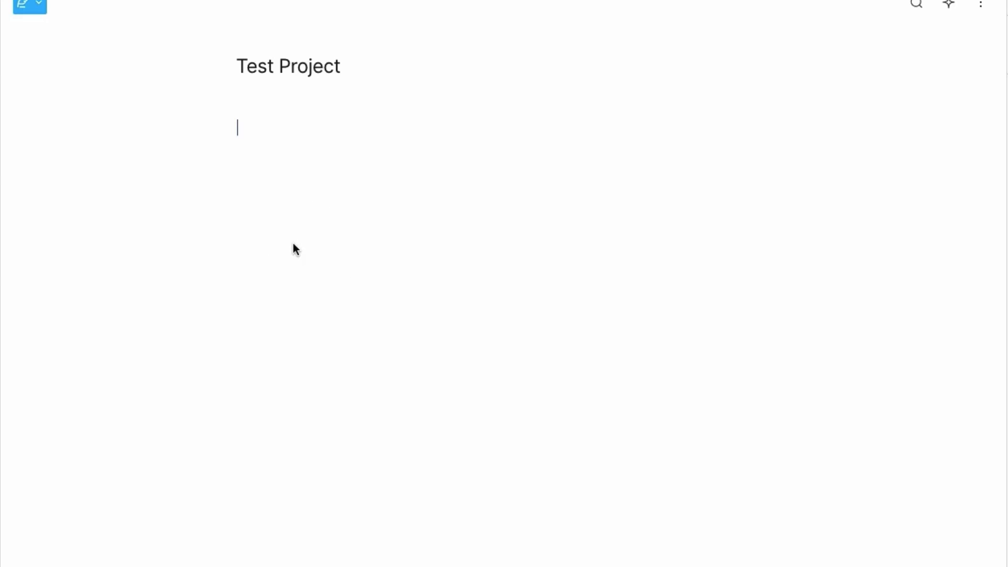
{"action": "type", "text": "here is some sample text to test the sound of the voice. This is a great tool for creating youtube video voiceovers. This is the second tool of the video."}
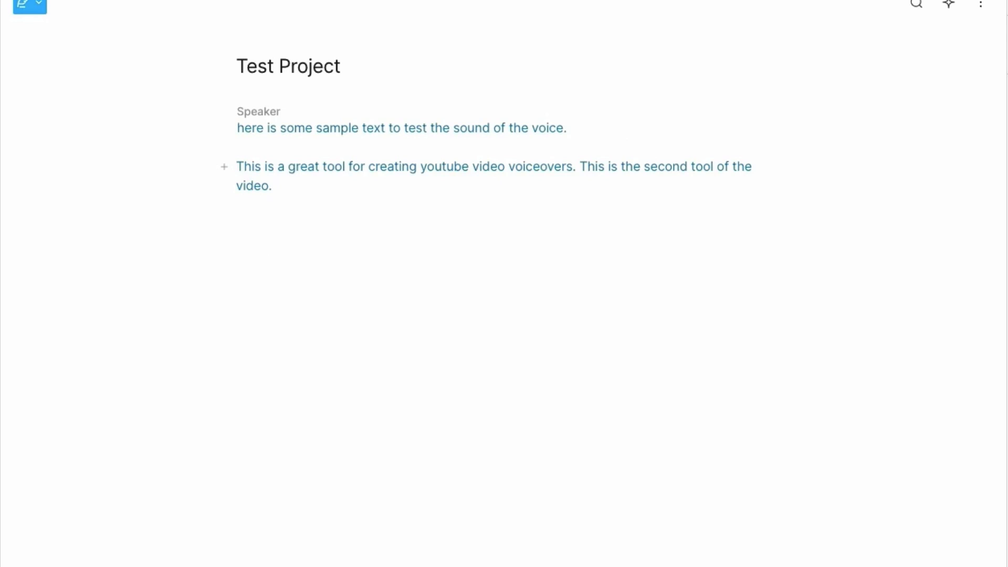
{"action": "mouse_move", "coordinate": [232, 132]}
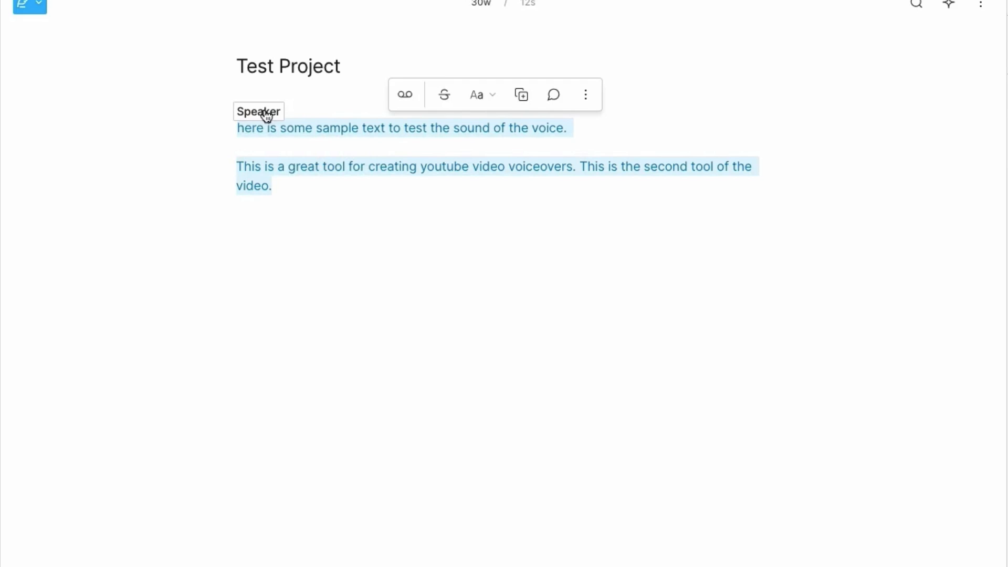
Assign Gareth from Create from Voice as the script's speaker
{"action": "left_click", "coordinate": [259, 111]}
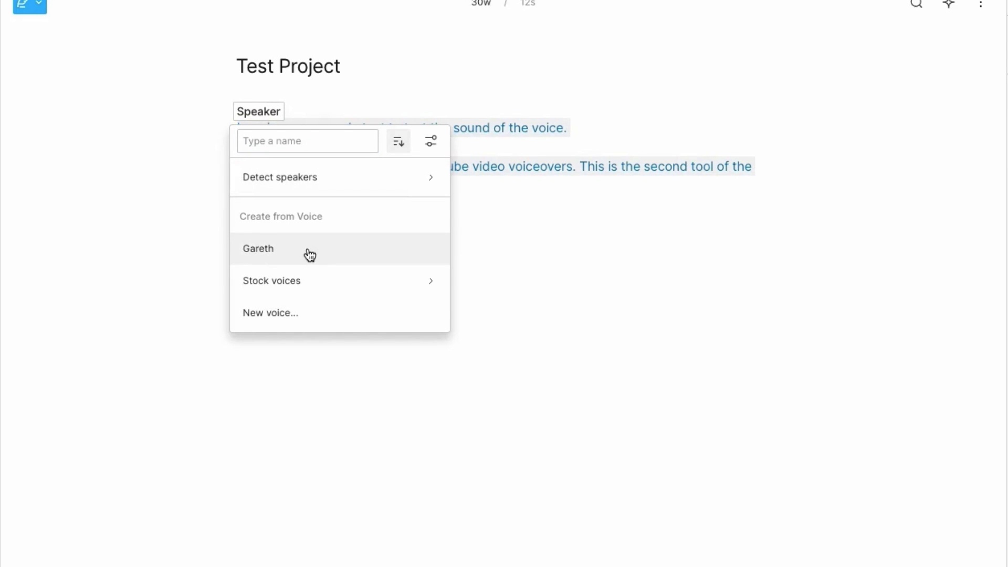
{"action": "mouse_move", "coordinate": [300, 251]}
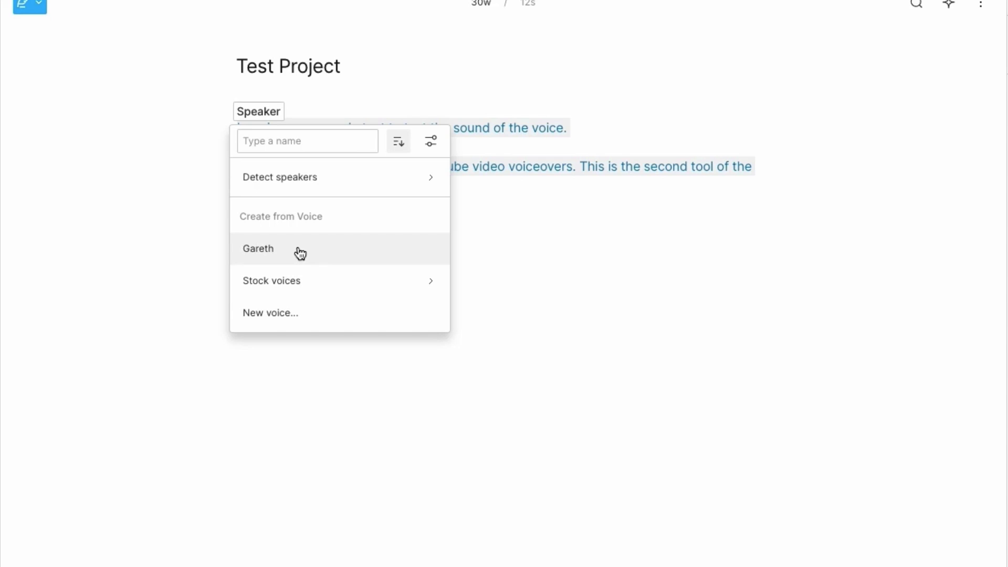
{"action": "mouse_move", "coordinate": [290, 249]}
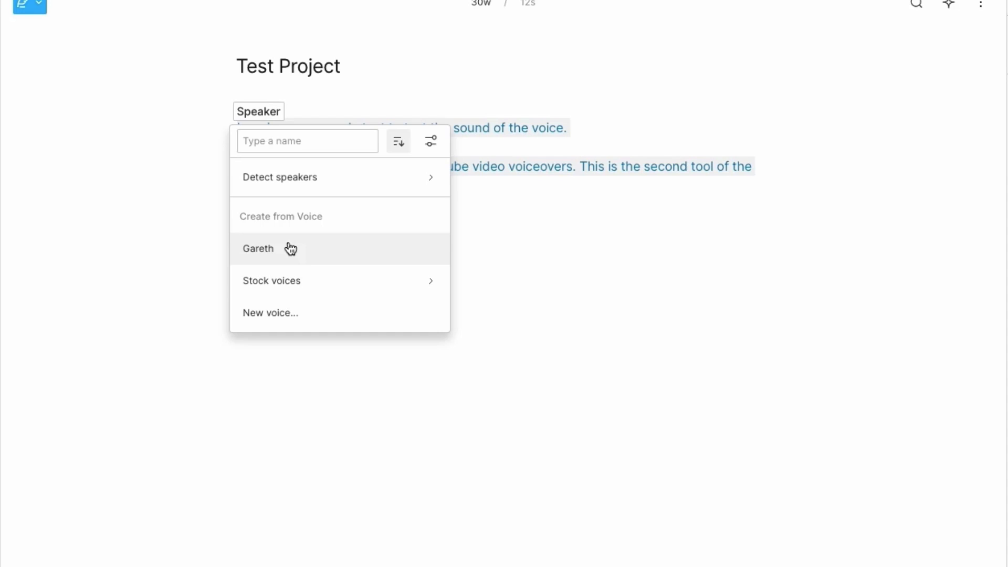
{"action": "mouse_move", "coordinate": [271, 246]}
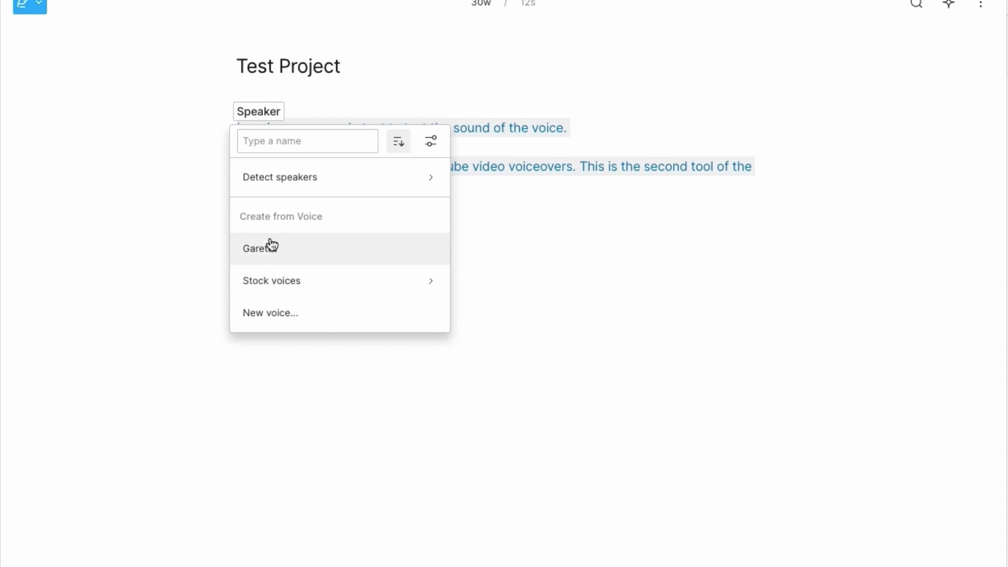
{"action": "left_click", "coordinate": [260, 248]}
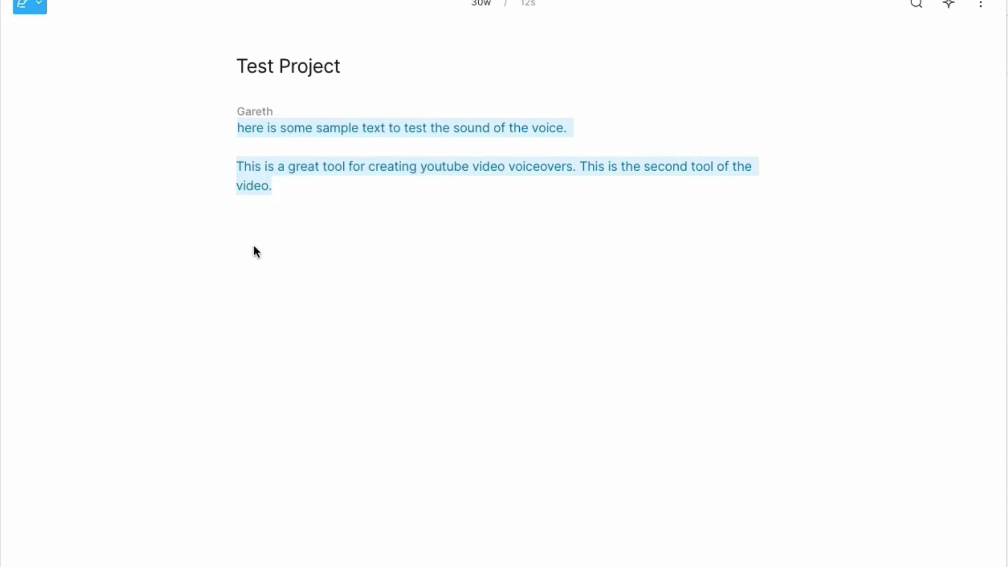
{"action": "mouse_move", "coordinate": [269, 256]}
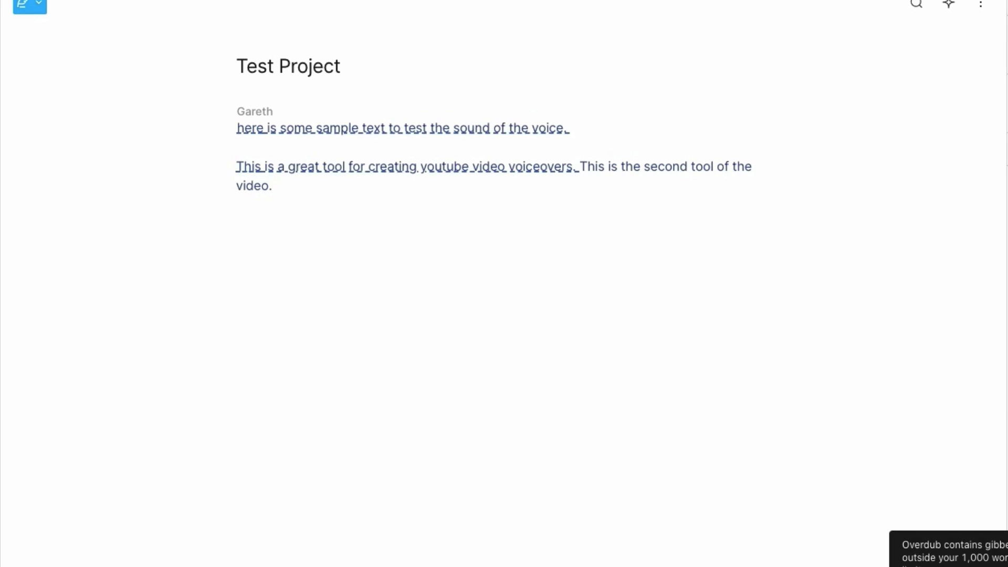
{"action": "mouse_move", "coordinate": [392, 219]}
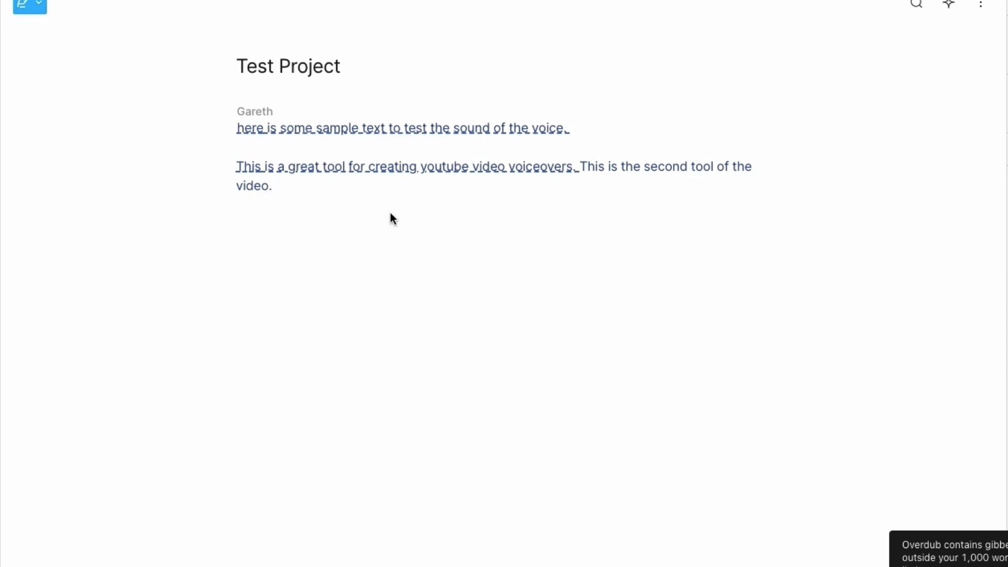
{"action": "mouse_move", "coordinate": [313, 141]}
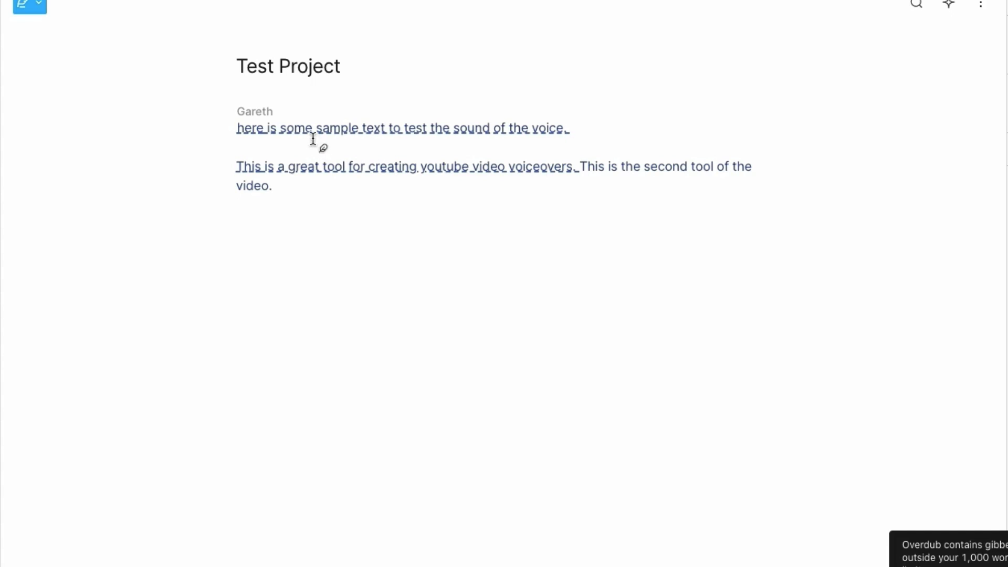
{"action": "mouse_move", "coordinate": [238, 132]}
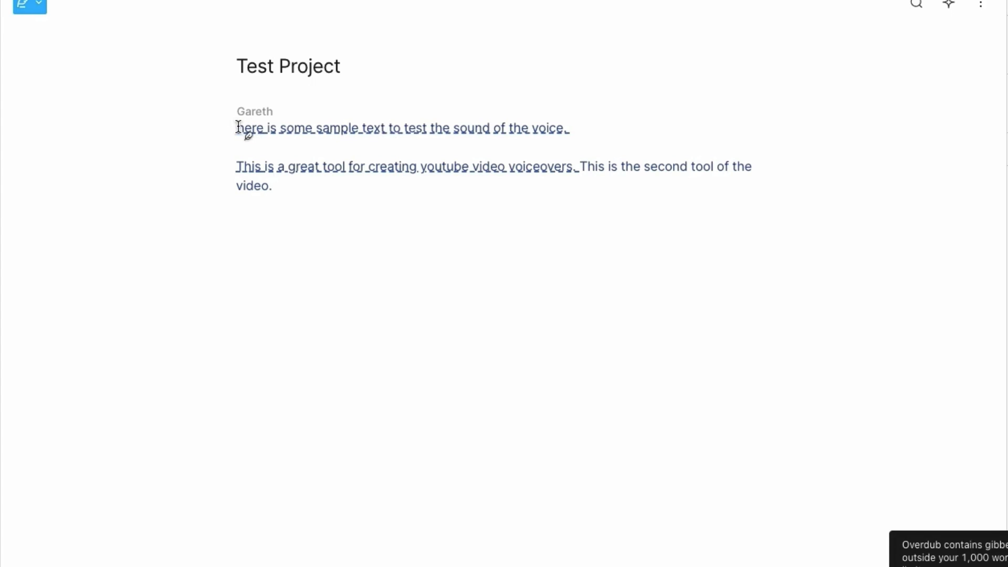
Reopen the speaker's voice choices and audition the Don stock voice sample
{"action": "left_click", "coordinate": [239, 128]}
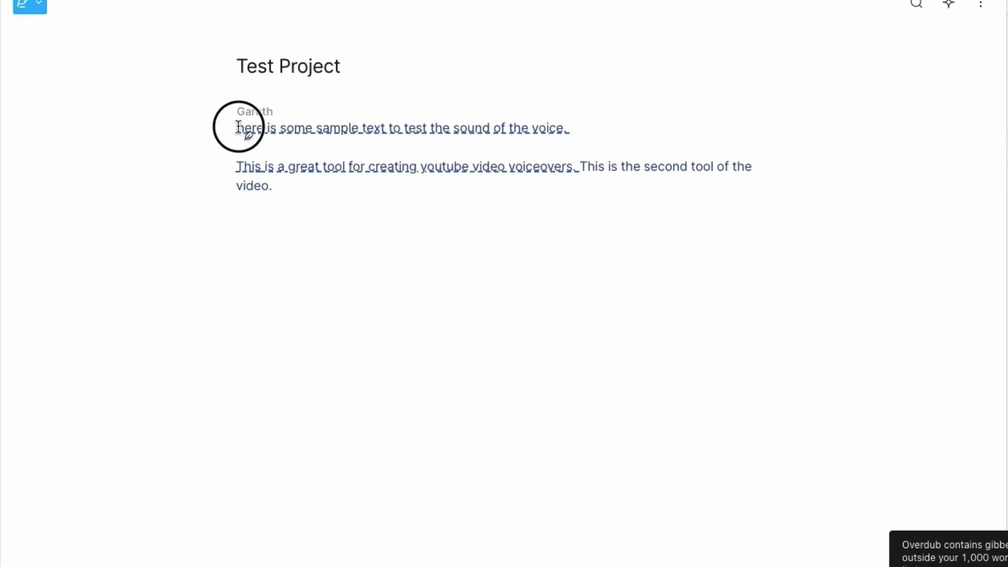
{"action": "left_click", "coordinate": [254, 112]}
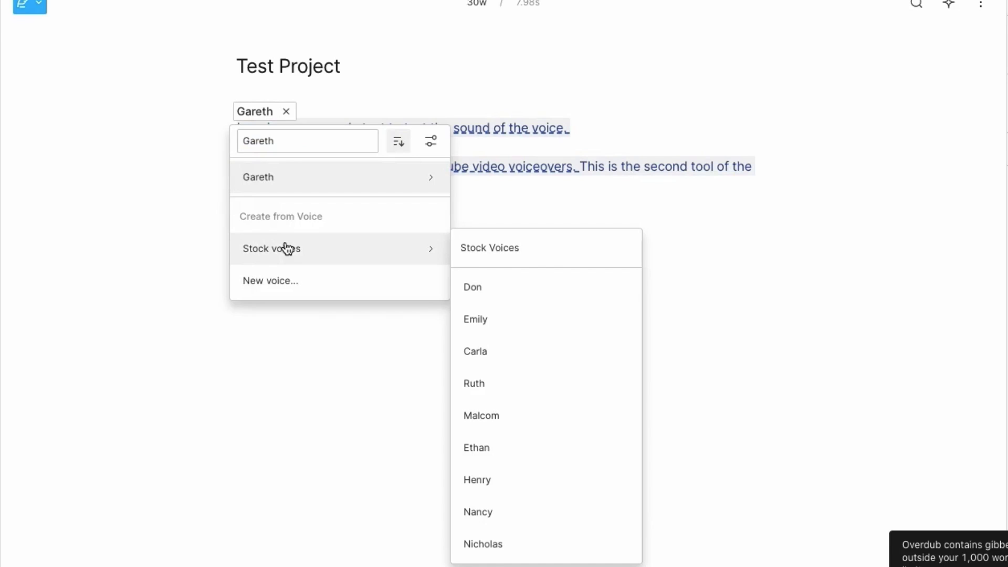
{"action": "mouse_move", "coordinate": [498, 301]}
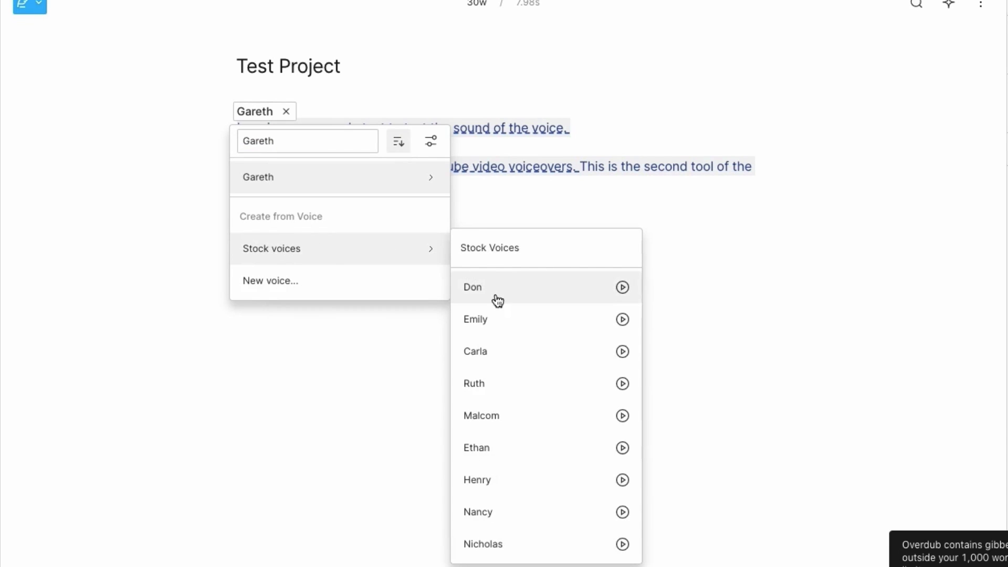
{"action": "mouse_move", "coordinate": [568, 296]}
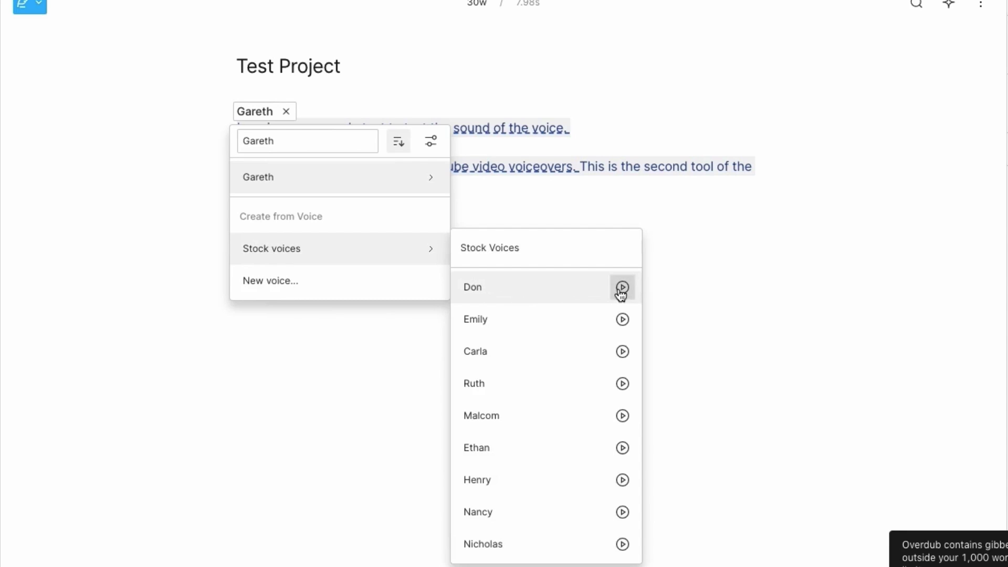
{"action": "left_click", "coordinate": [620, 286]}
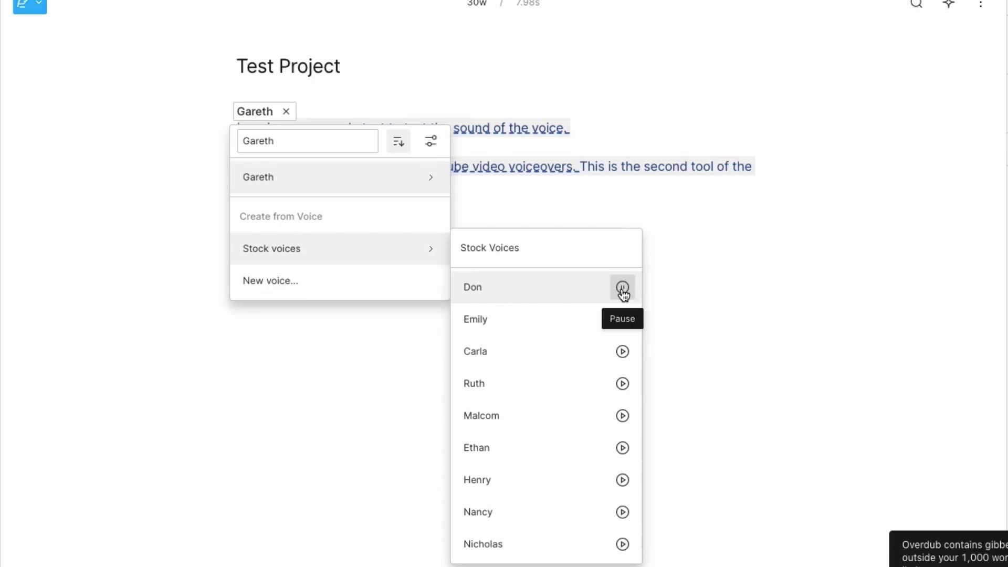
{"action": "left_click", "coordinate": [621, 287]}
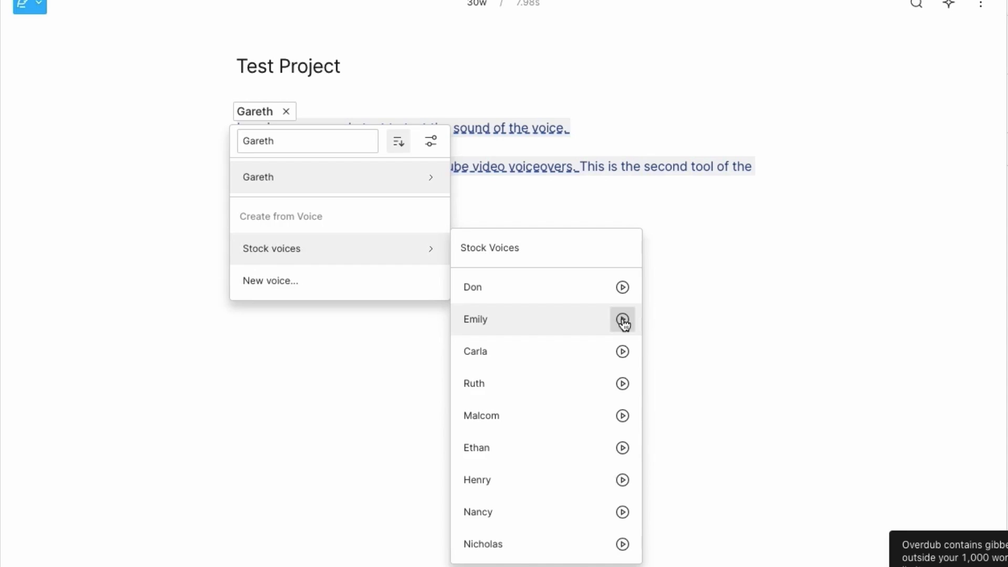
{"action": "mouse_move", "coordinate": [622, 352]}
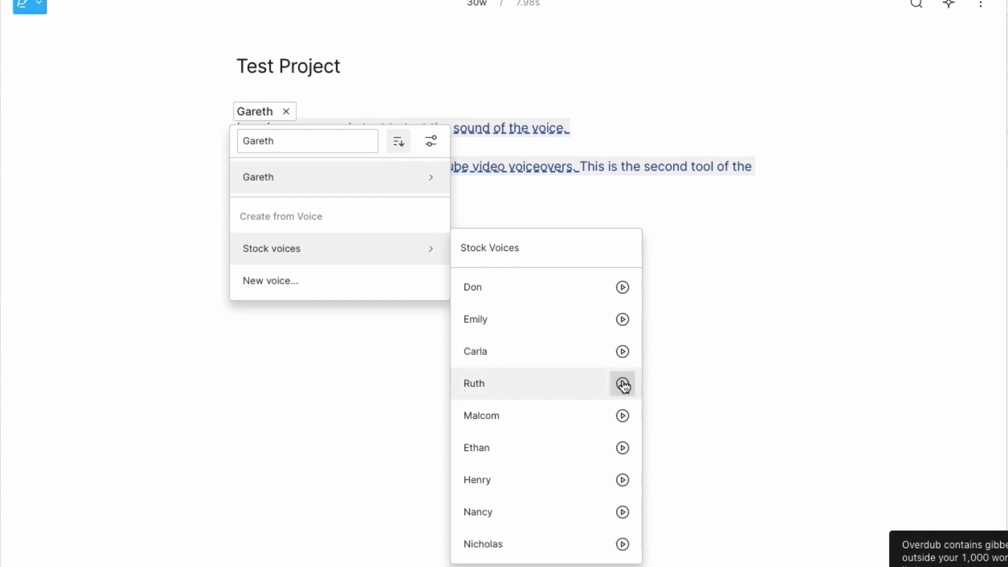
{"action": "mouse_move", "coordinate": [621, 415]}
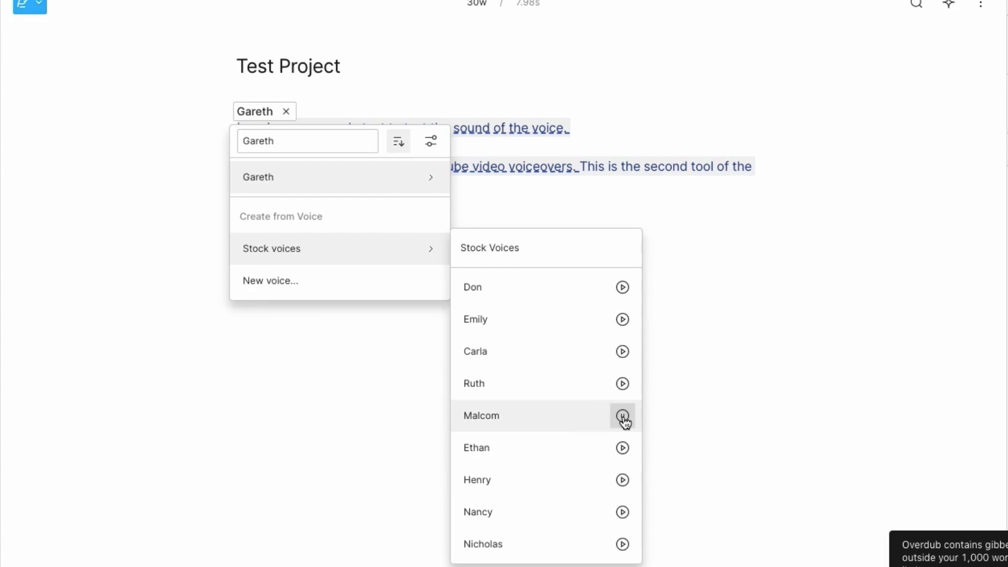
Audition the Malcom and Henry samples and make Henry the script's voice
{"action": "left_click", "coordinate": [621, 415]}
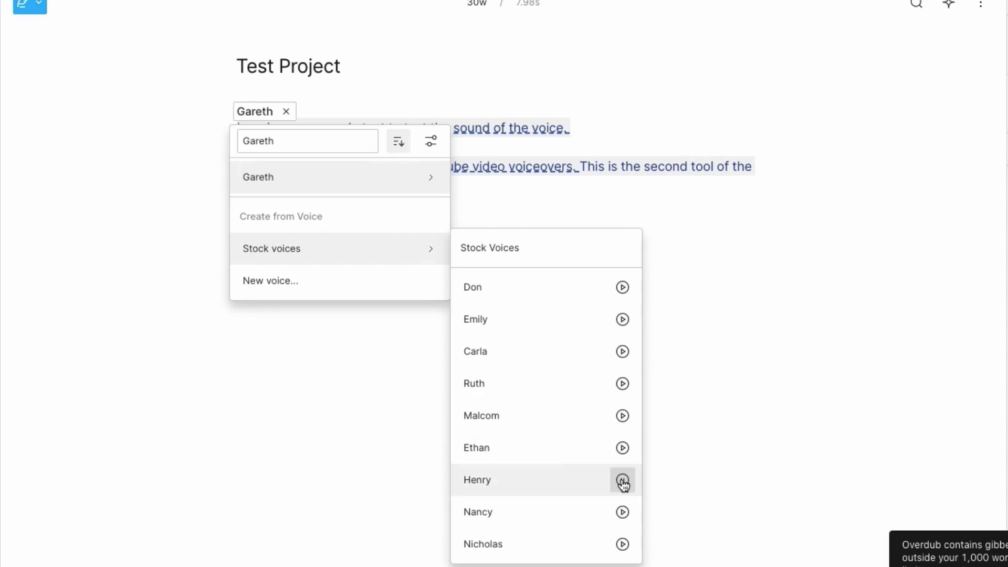
{"action": "left_click", "coordinate": [621, 480]}
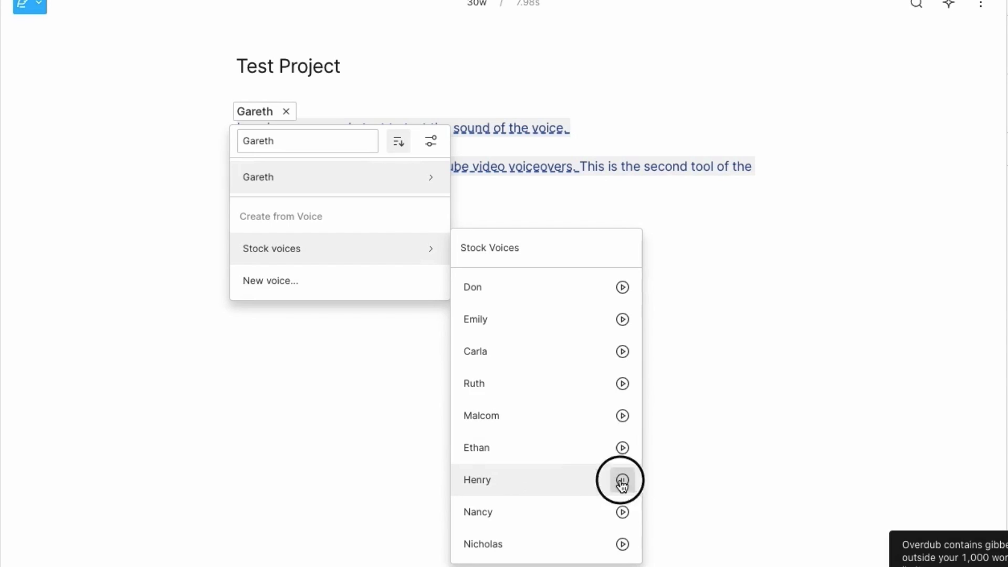
{"action": "left_click", "coordinate": [477, 479]}
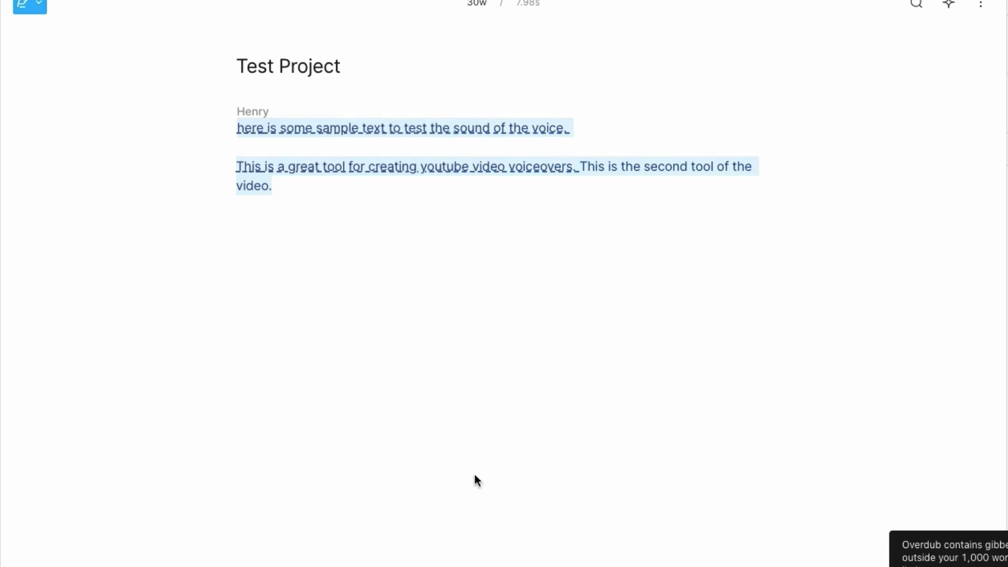
Audition Henry's Formal and Formal 3 speaking style samples from the speaker's voice choices
{"action": "left_click", "coordinate": [252, 111]}
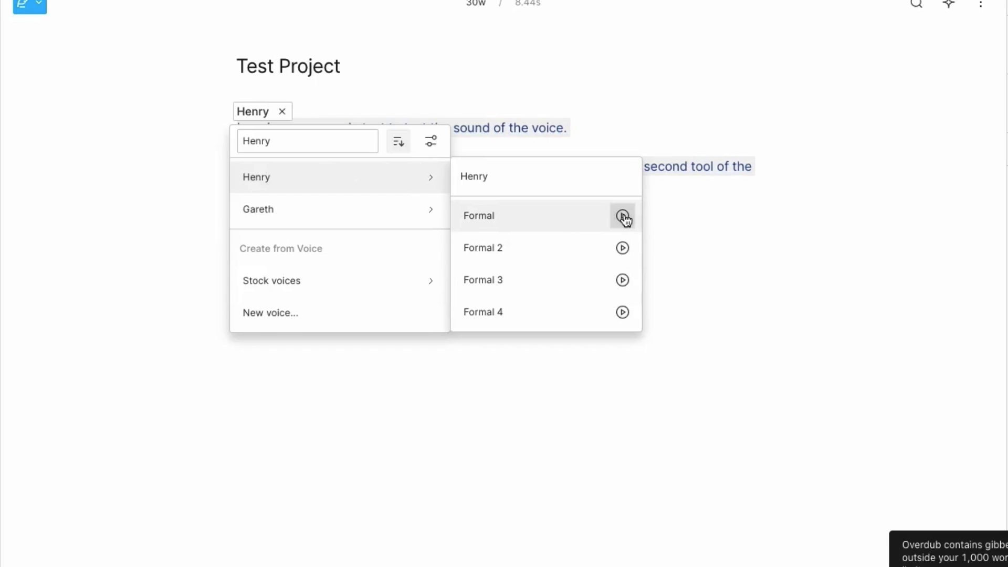
{"action": "mouse_move", "coordinate": [621, 216]}
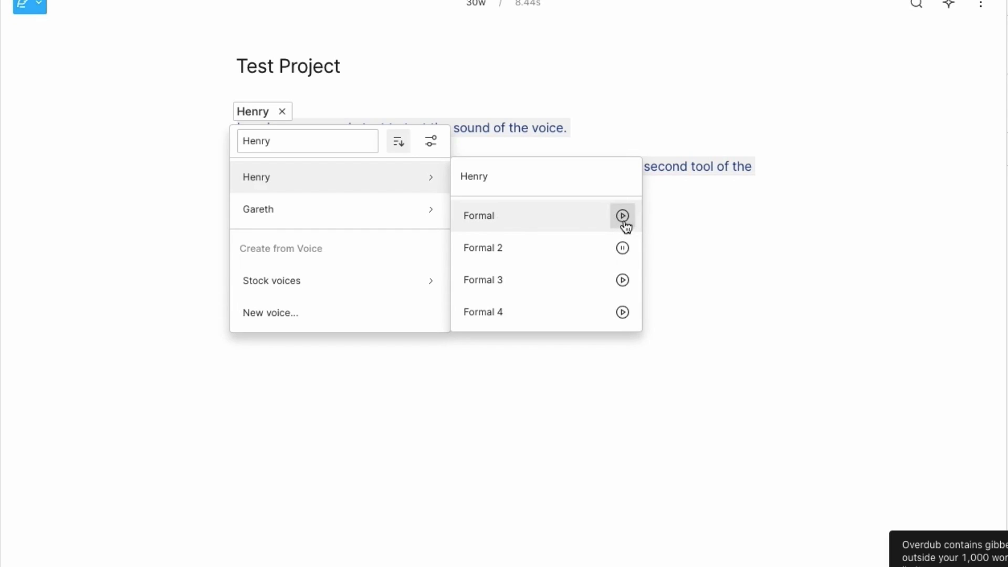
{"action": "left_click", "coordinate": [621, 215]}
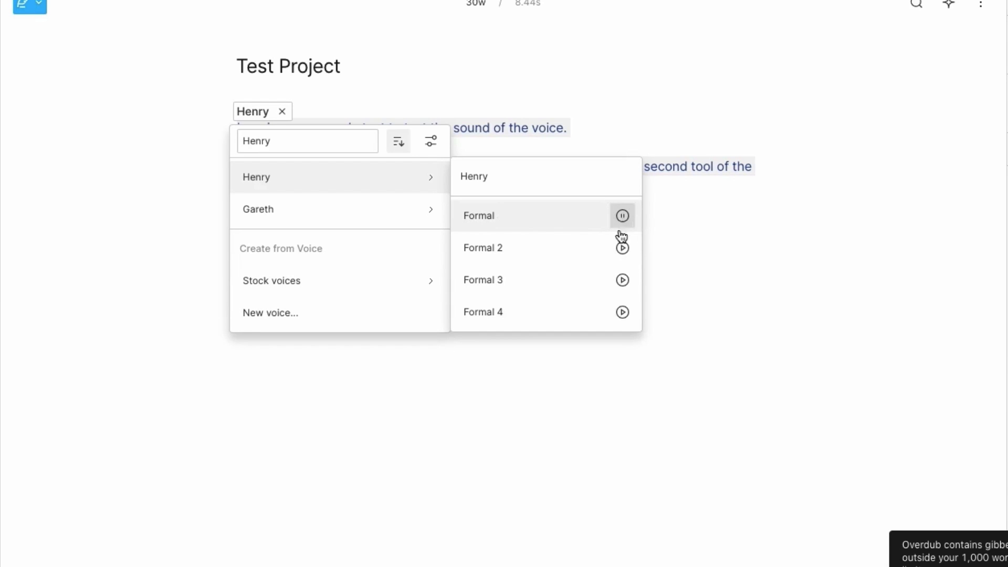
{"action": "left_click", "coordinate": [621, 279]}
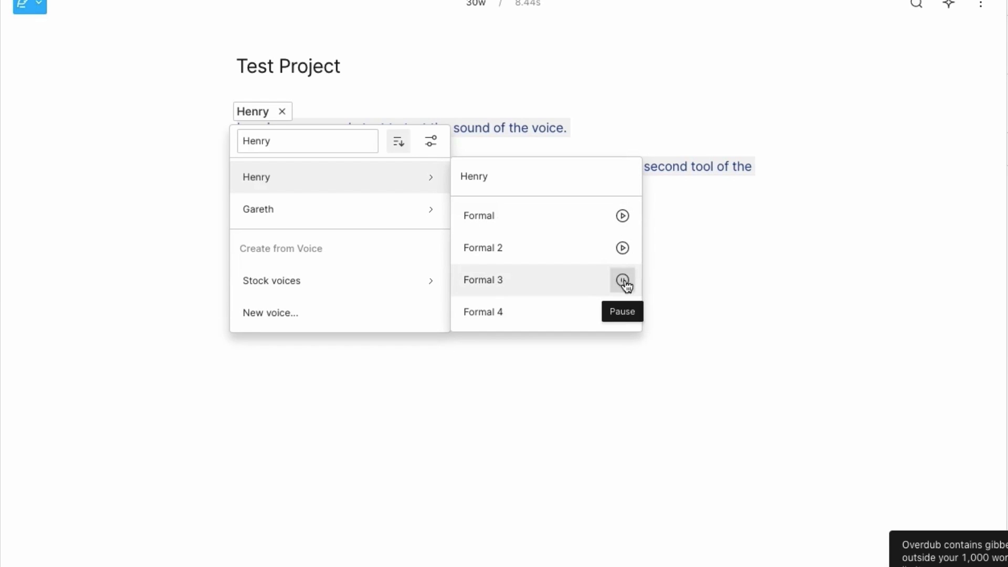
{"action": "left_click", "coordinate": [621, 283]}
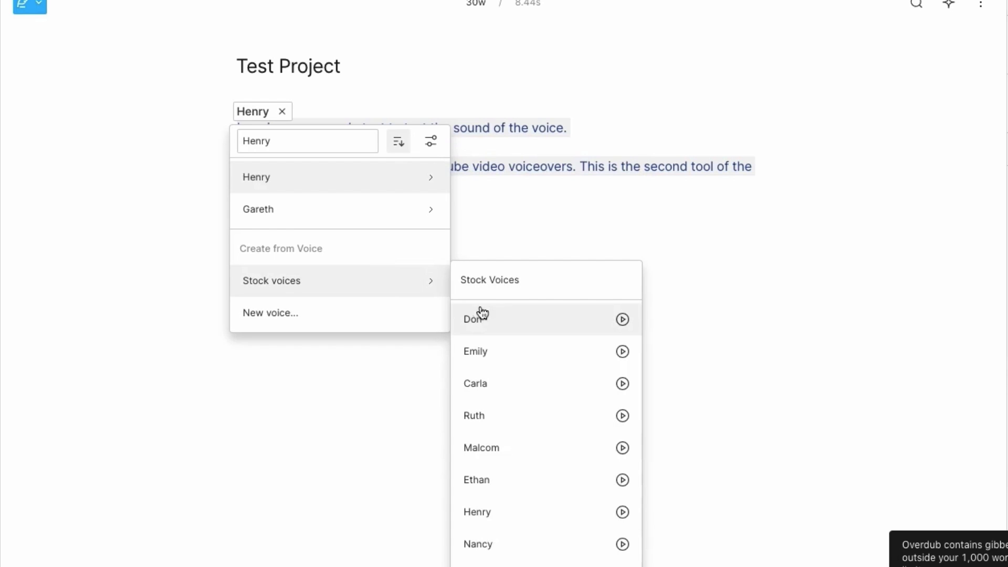
{"action": "mouse_move", "coordinate": [484, 325]}
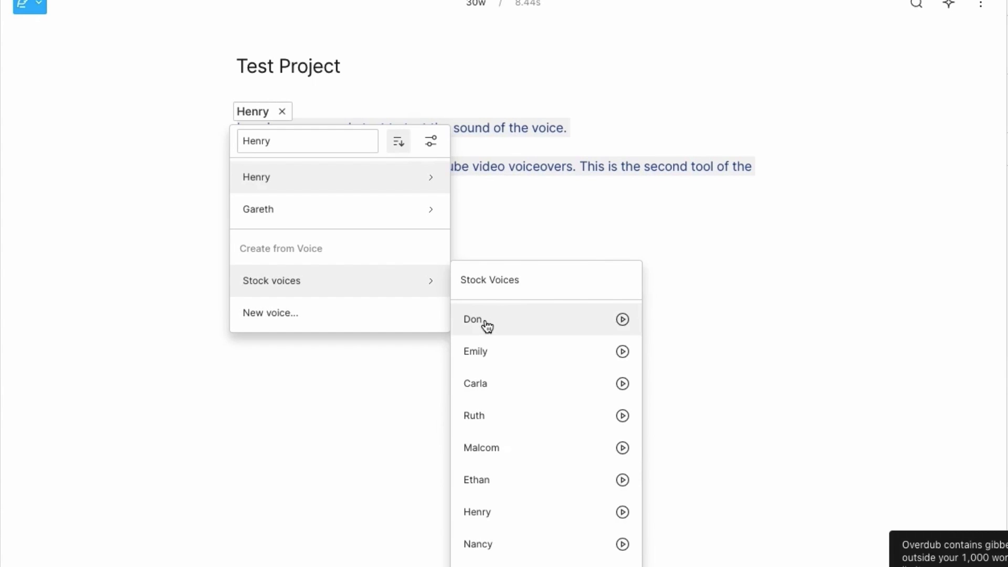
Switch the script's speaker to Don and audition his Calm and Disgusted style samples
{"action": "left_click", "coordinate": [475, 319]}
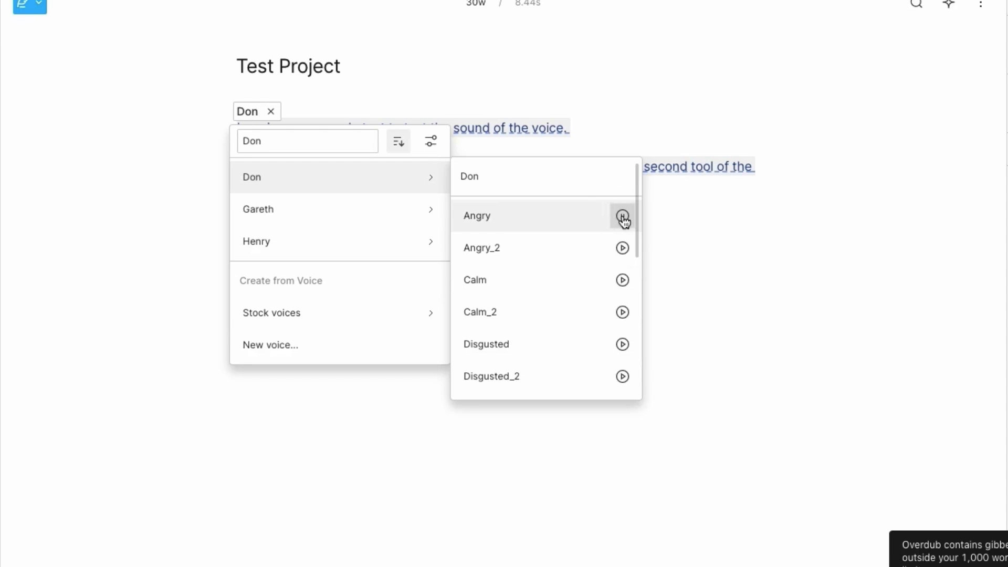
{"action": "mouse_move", "coordinate": [623, 282]}
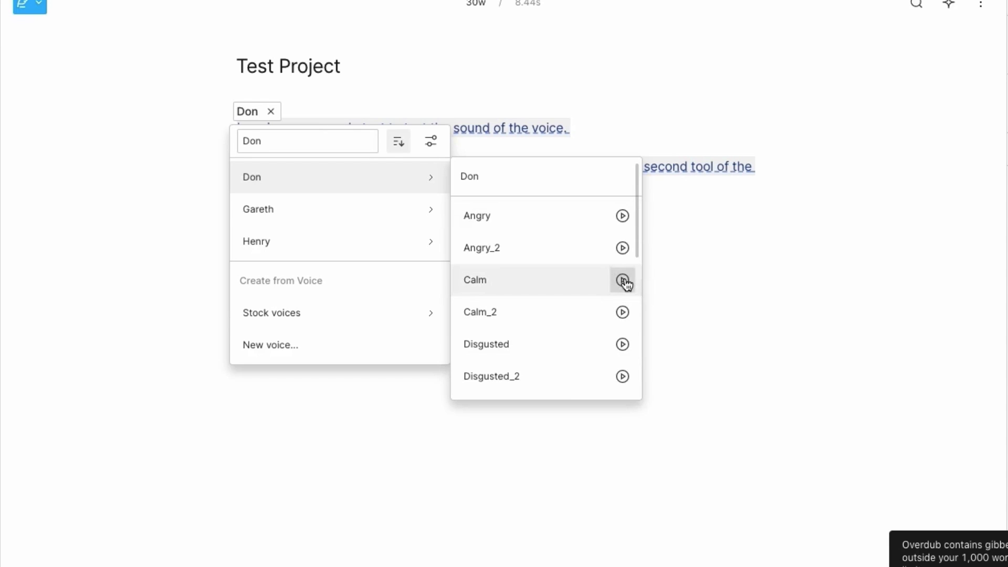
{"action": "left_click", "coordinate": [622, 283]}
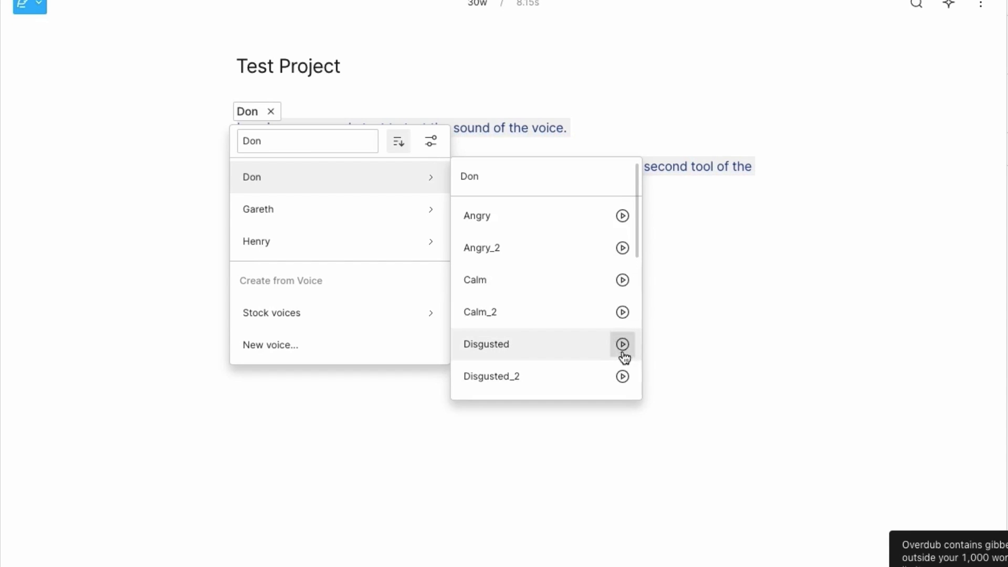
{"action": "left_click", "coordinate": [622, 344]}
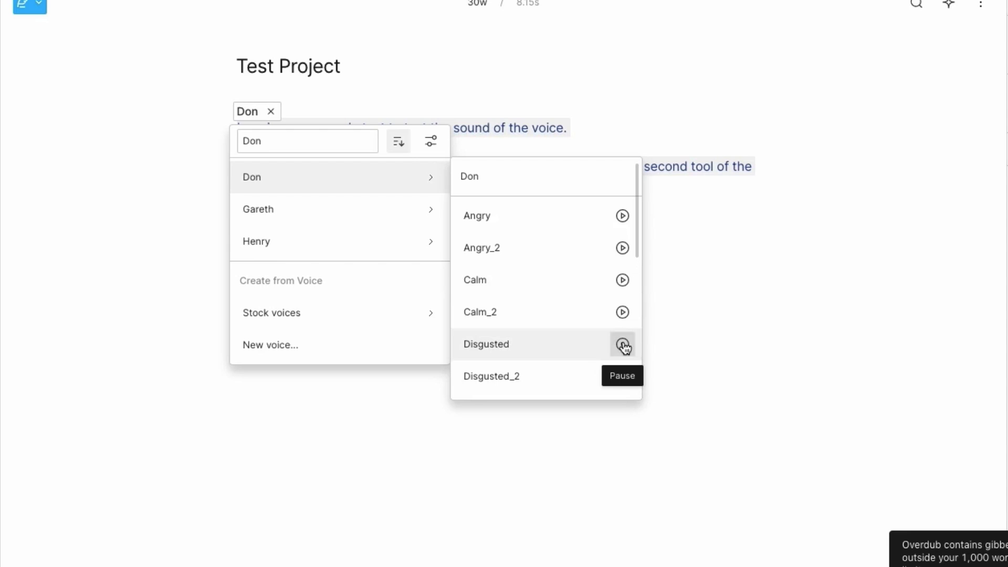
{"action": "left_click", "coordinate": [621, 344]}
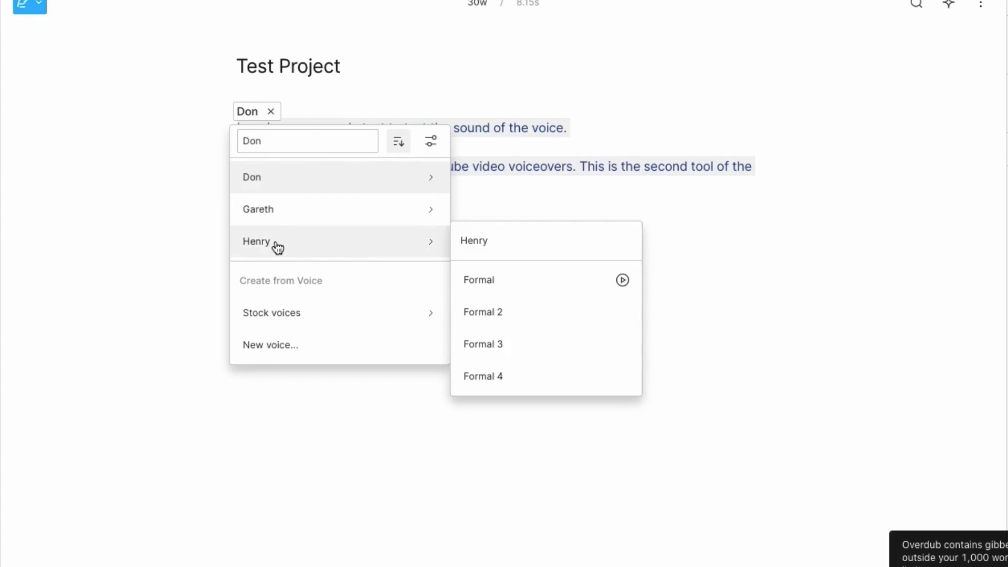
{"action": "mouse_move", "coordinate": [340, 244]}
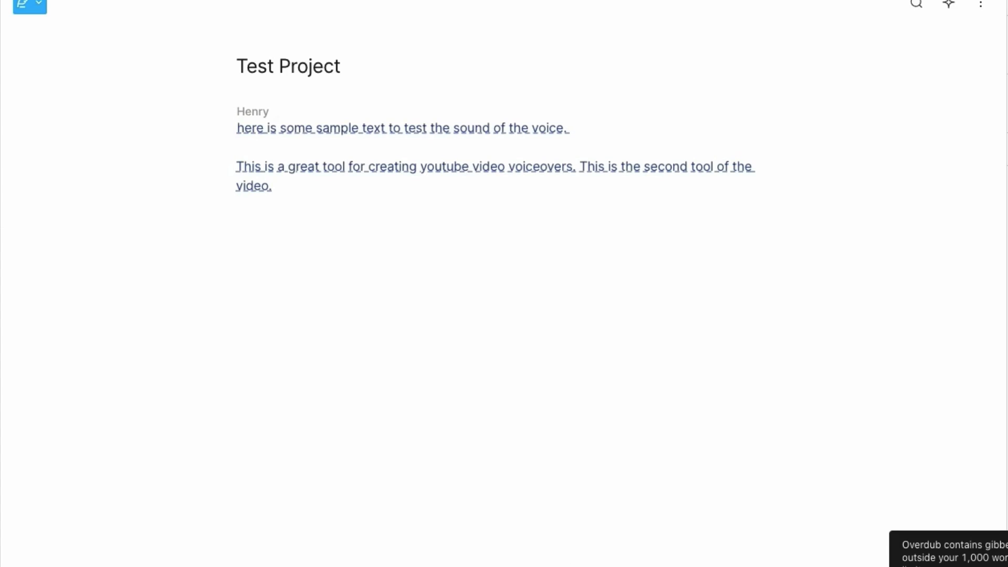
Play back the first and second script lines regenerated in Henry's voice
{"action": "double_click", "coordinate": [415, 128]}
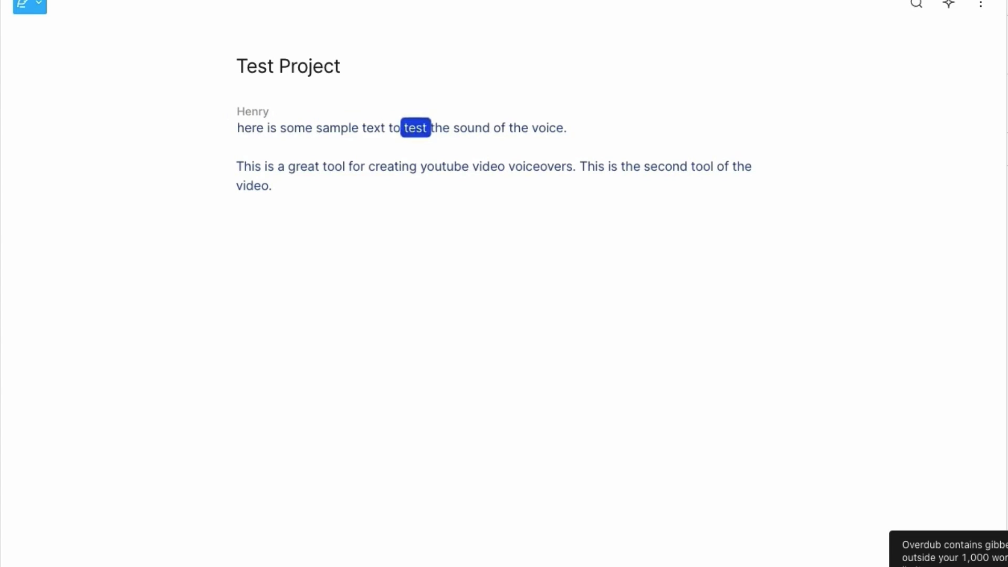
{"action": "double_click", "coordinate": [303, 167]}
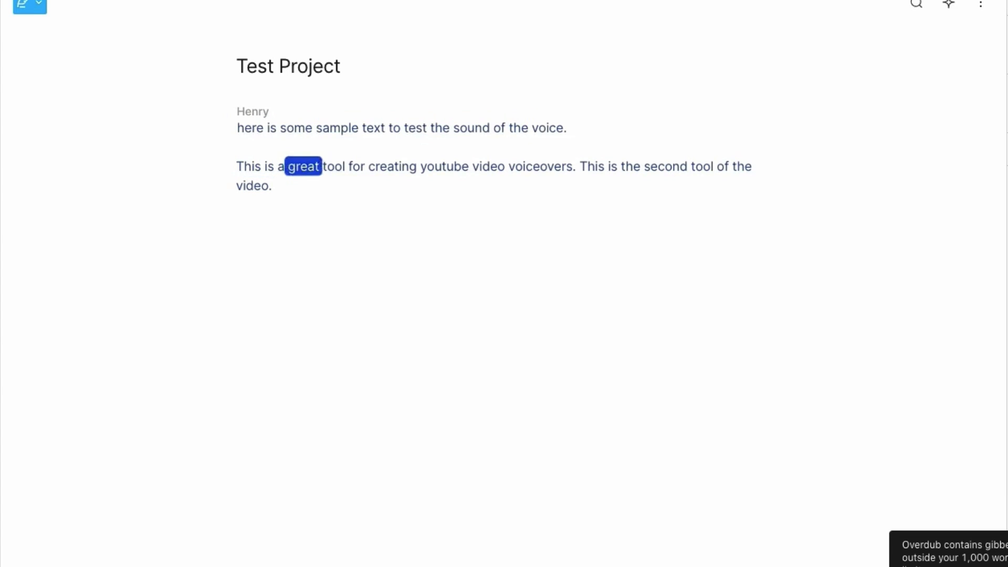
{"action": "double_click", "coordinate": [531, 166]}
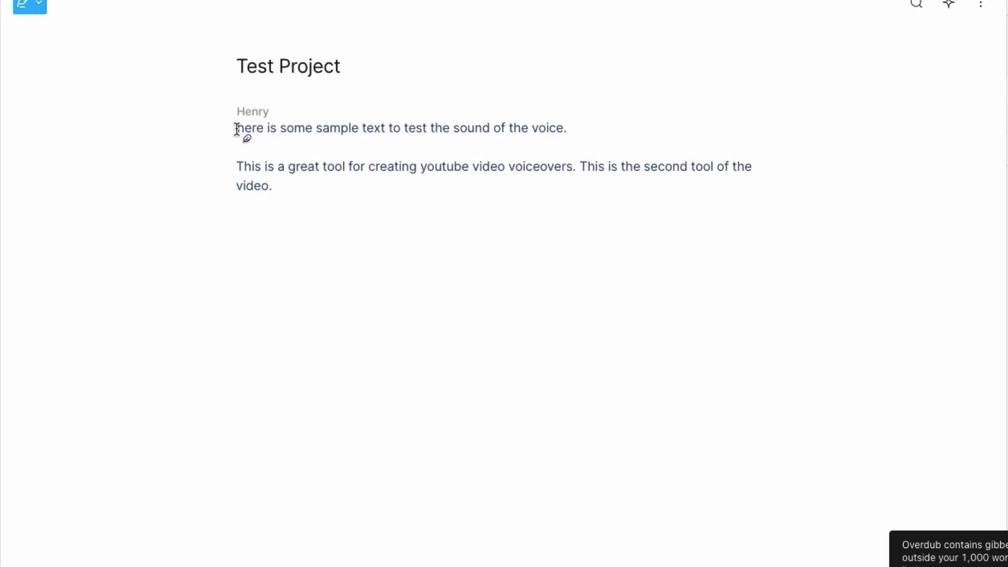
Insert the stock close-up eye video from the Media library's Video category into the first scene
{"action": "left_click", "coordinate": [237, 128]}
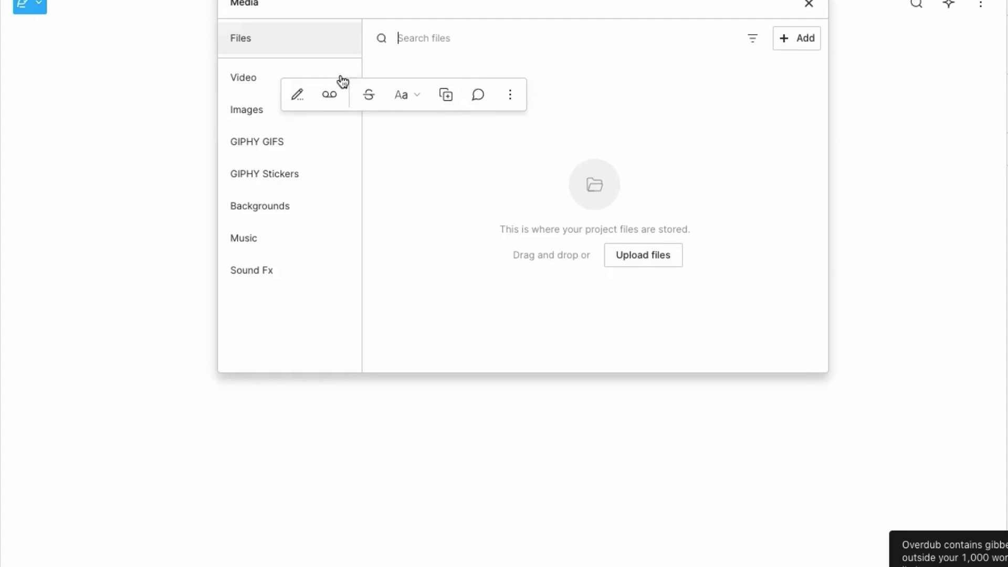
{"action": "mouse_move", "coordinate": [244, 106]}
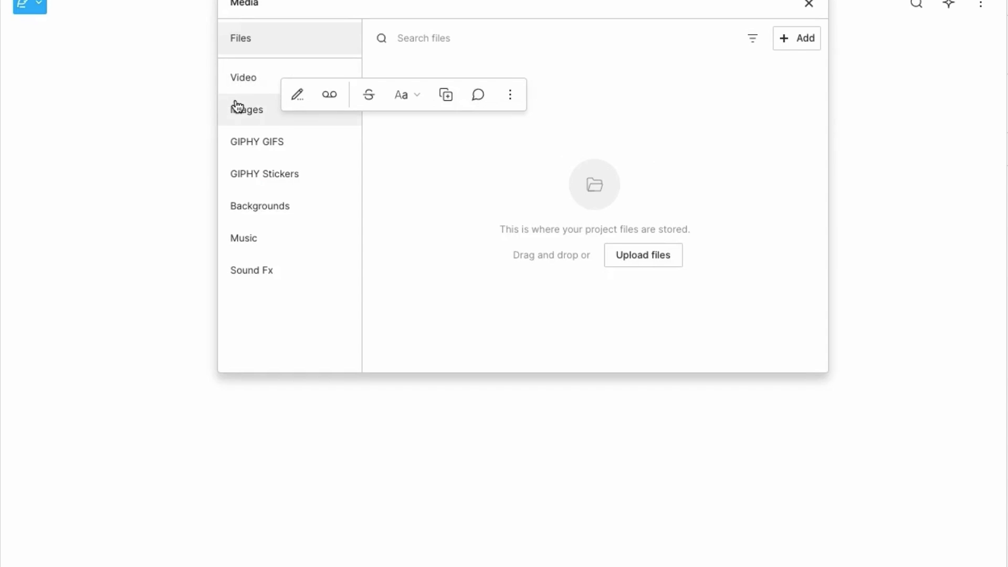
{"action": "mouse_move", "coordinate": [252, 155]}
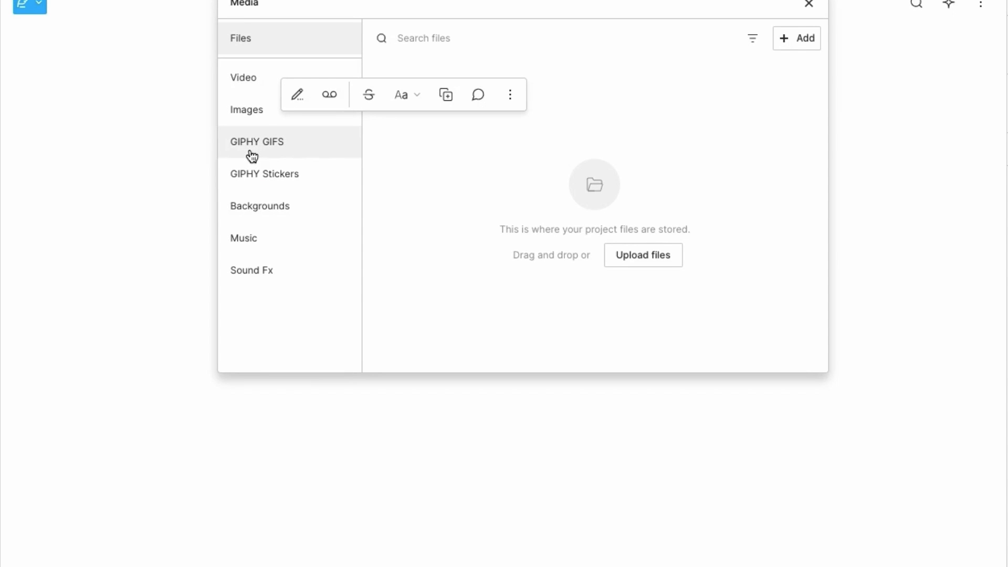
{"action": "mouse_move", "coordinate": [260, 206]}
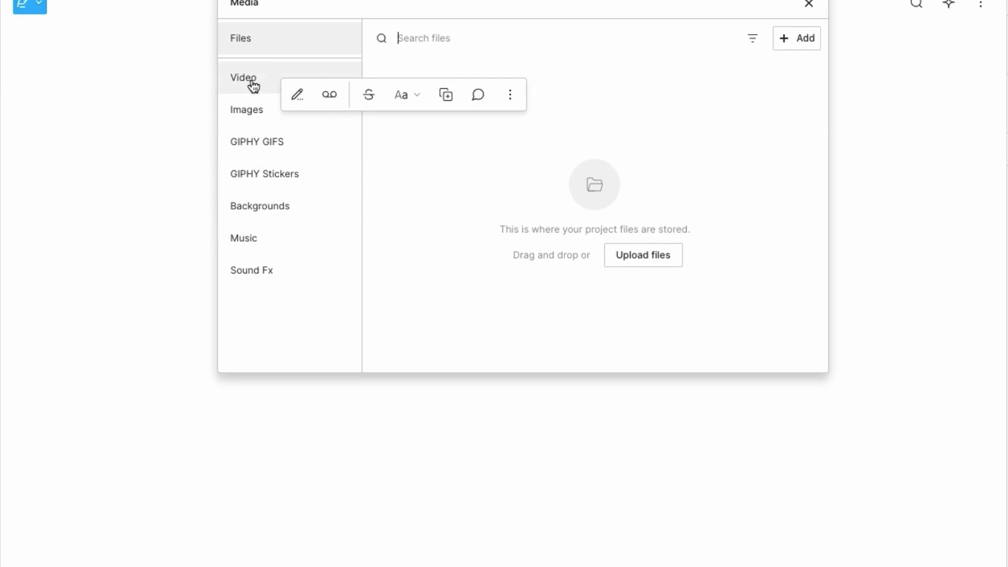
{"action": "left_click", "coordinate": [243, 77]}
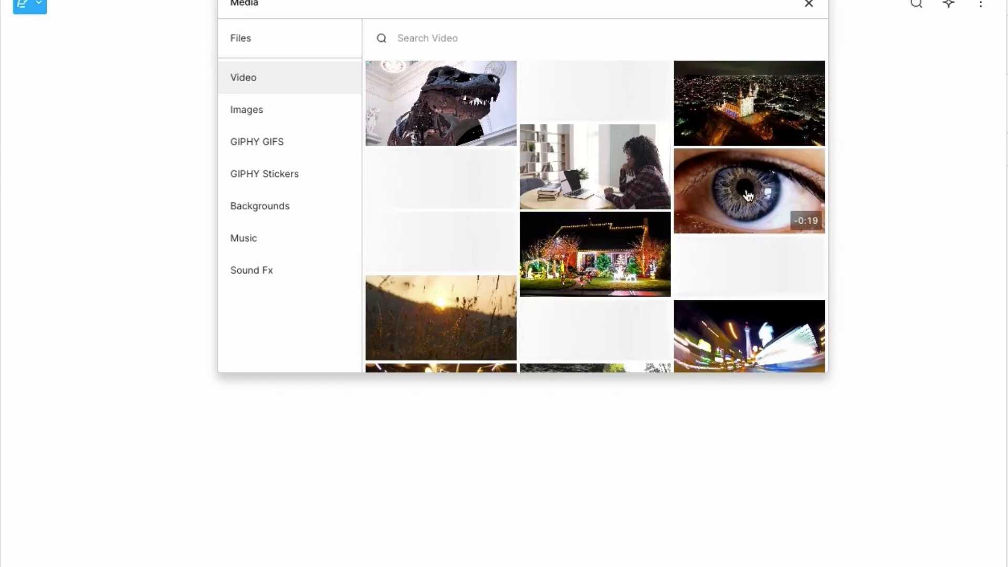
{"action": "left_click", "coordinate": [808, 4]}
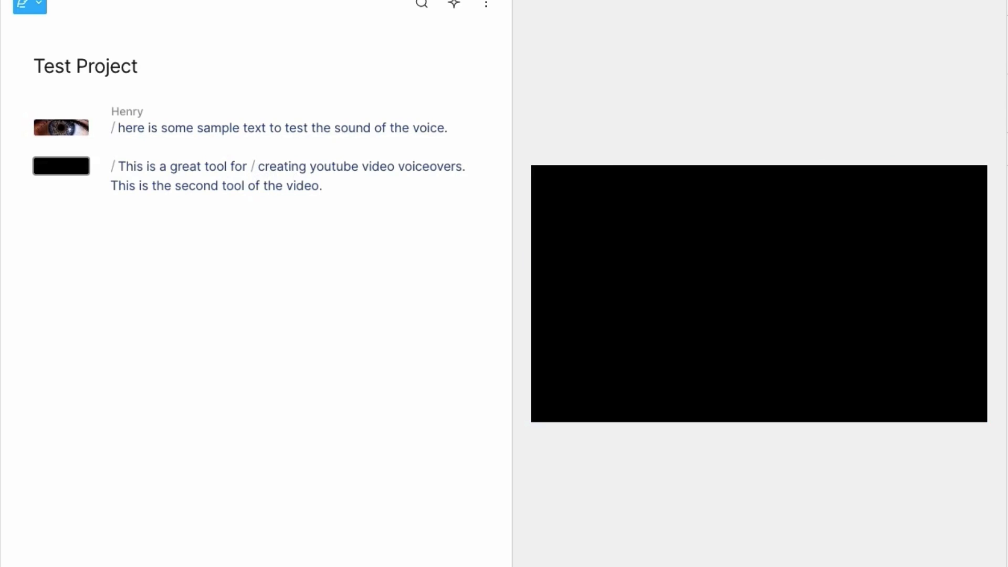
{"action": "mouse_move", "coordinate": [238, 172]}
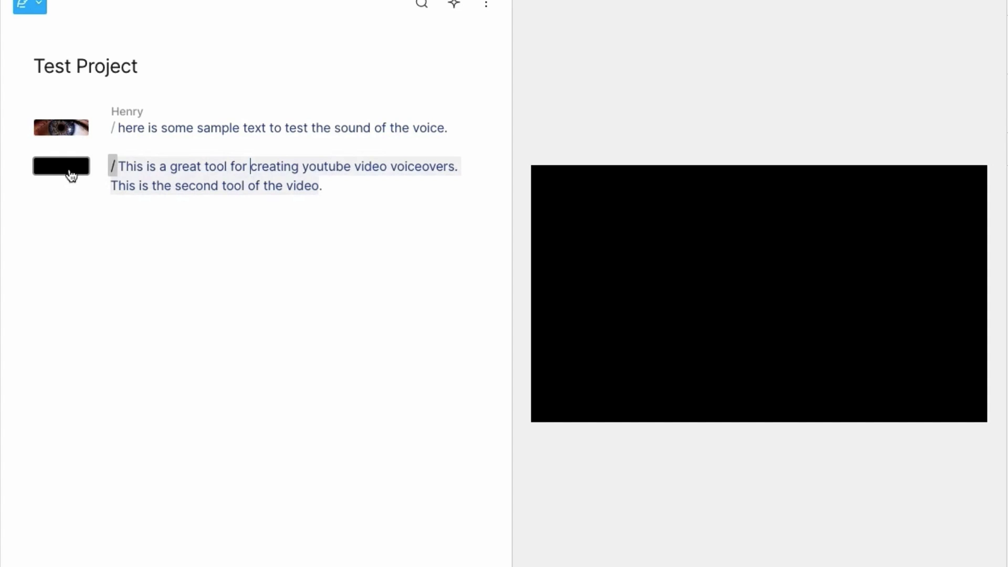
Fill the empty second scene with the woman-at-laptop office stock video and preview both scenes
{"action": "left_click", "coordinate": [61, 165]}
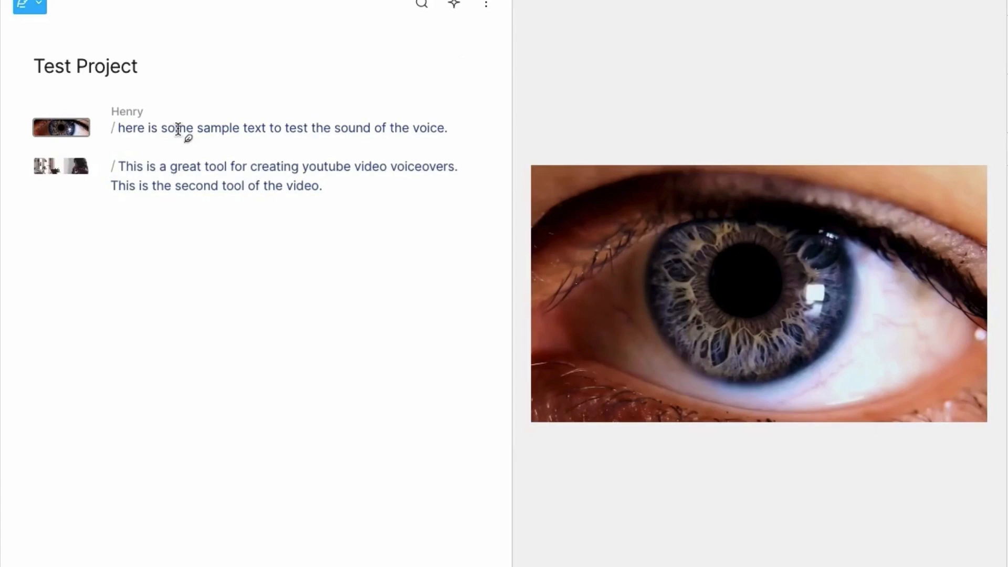
{"action": "double_click", "coordinate": [352, 127]}
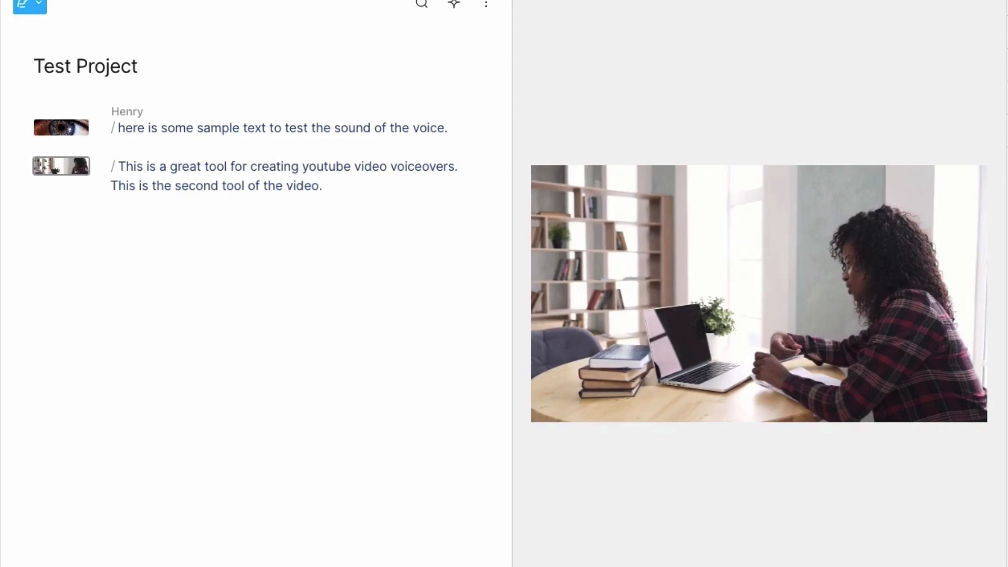
{"action": "mouse_move", "coordinate": [633, 163]}
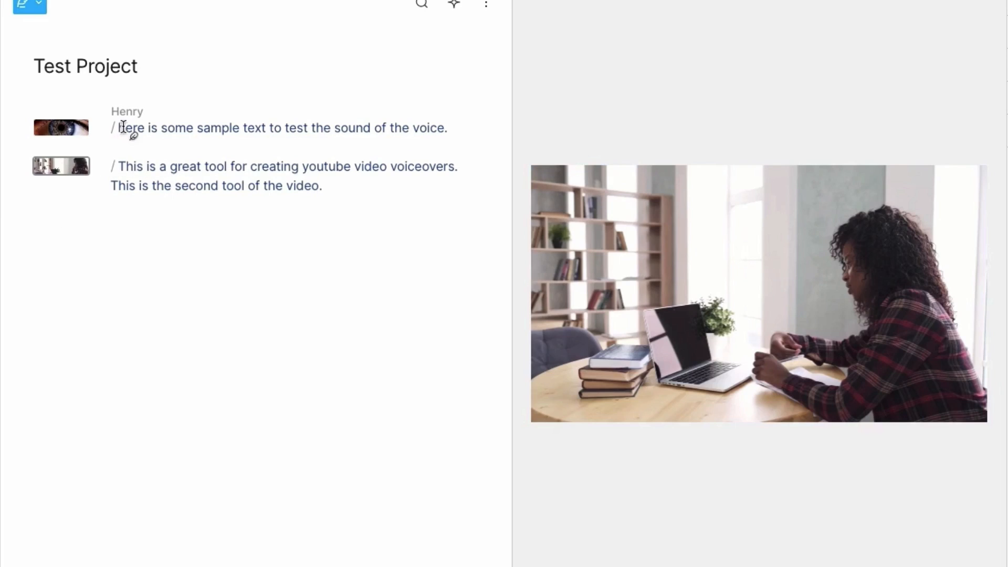
Turn the whole selected script into on-video captions and play the captioned video
{"action": "left_click_drag", "start_coordinate": [119, 127], "coordinate": [321, 186]}
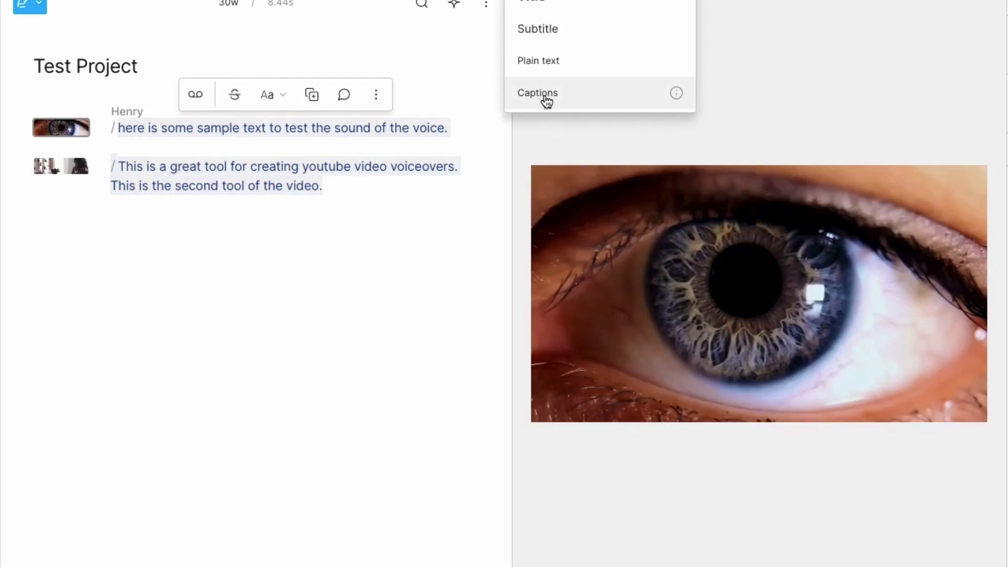
{"action": "left_click", "coordinate": [537, 93]}
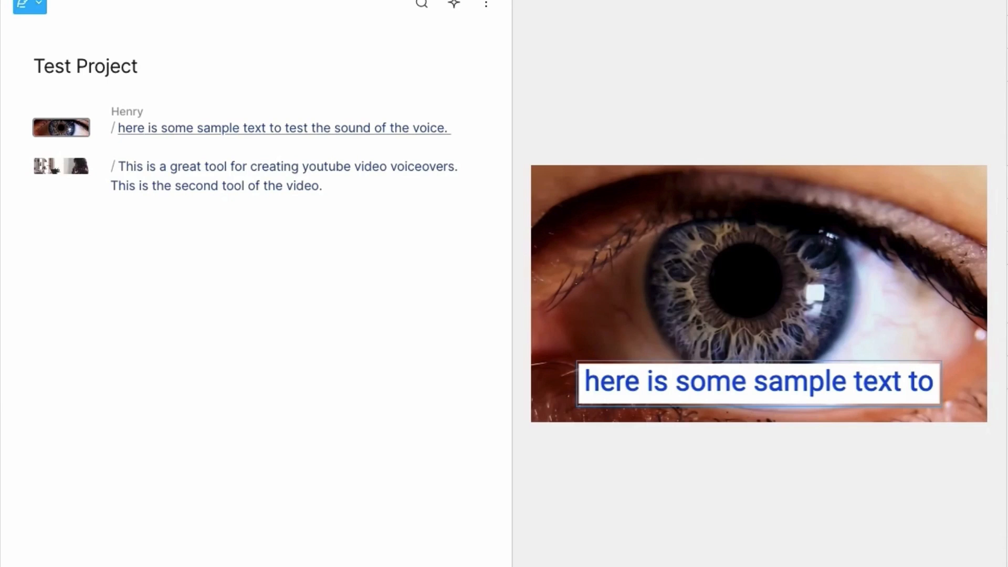
{"action": "double_click", "coordinate": [218, 127]}
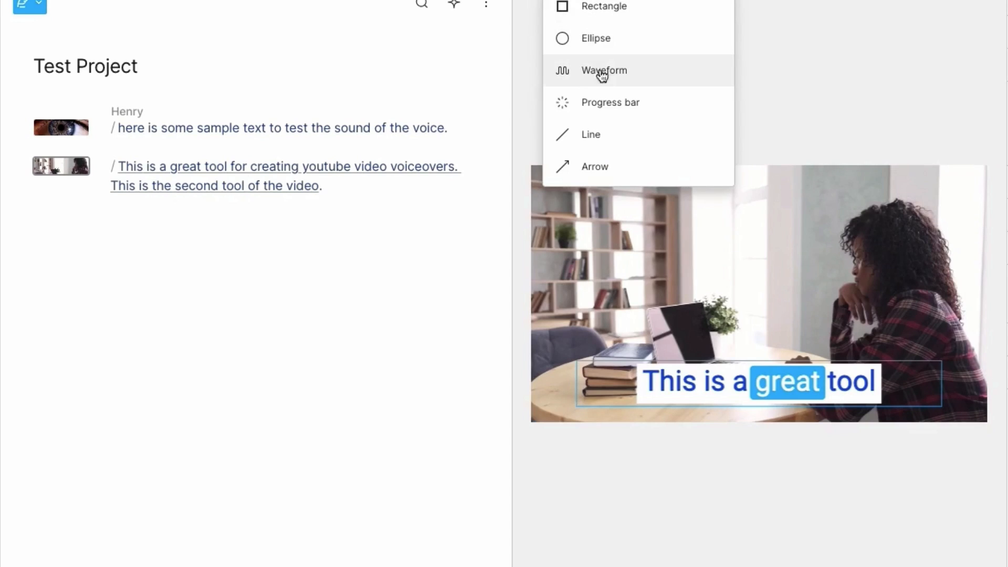
{"action": "mouse_move", "coordinate": [592, 102]}
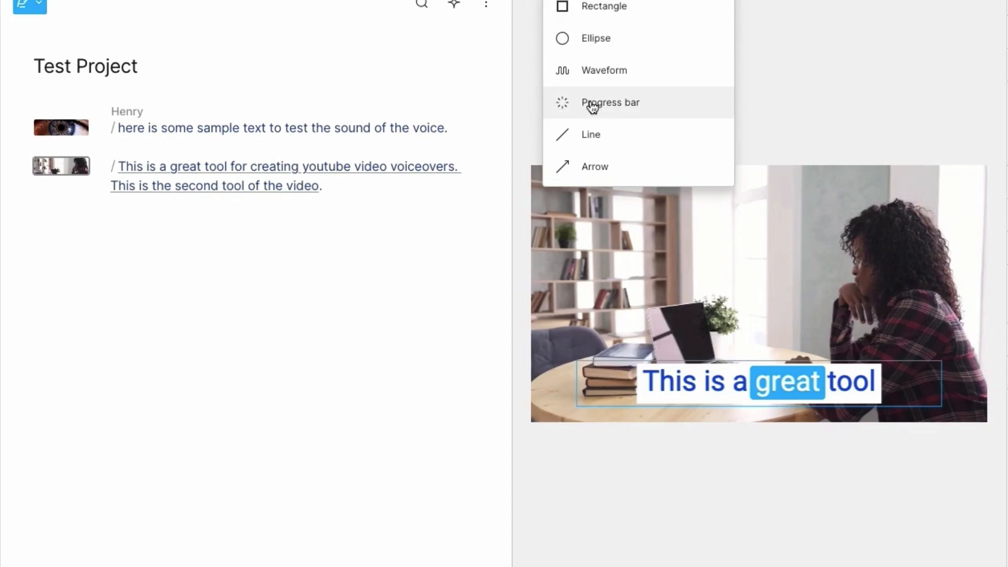
{"action": "mouse_move", "coordinate": [604, 74]}
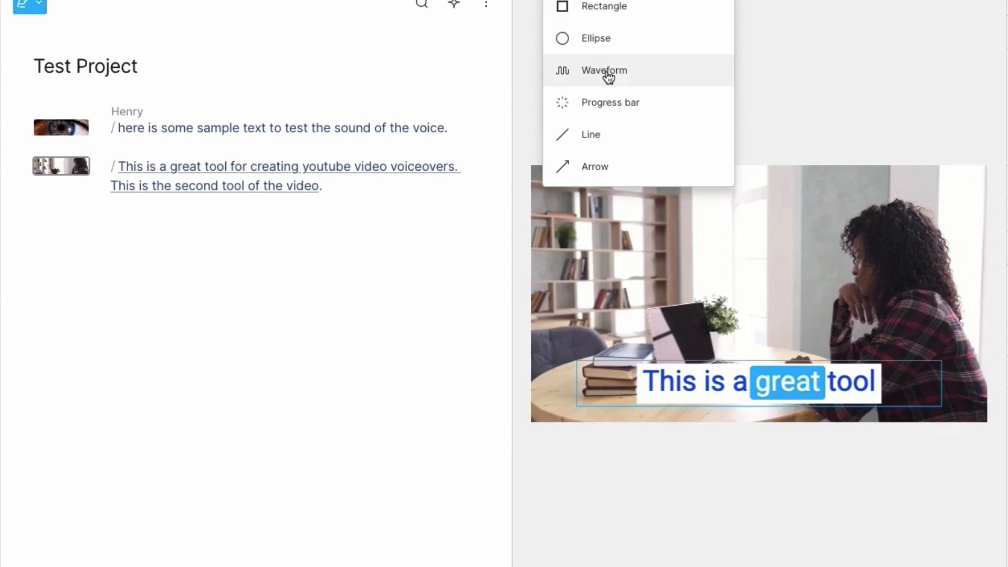
Add a Waveform shape across the whole script and play the video with waveform and captions
{"action": "left_click", "coordinate": [135, 160]}
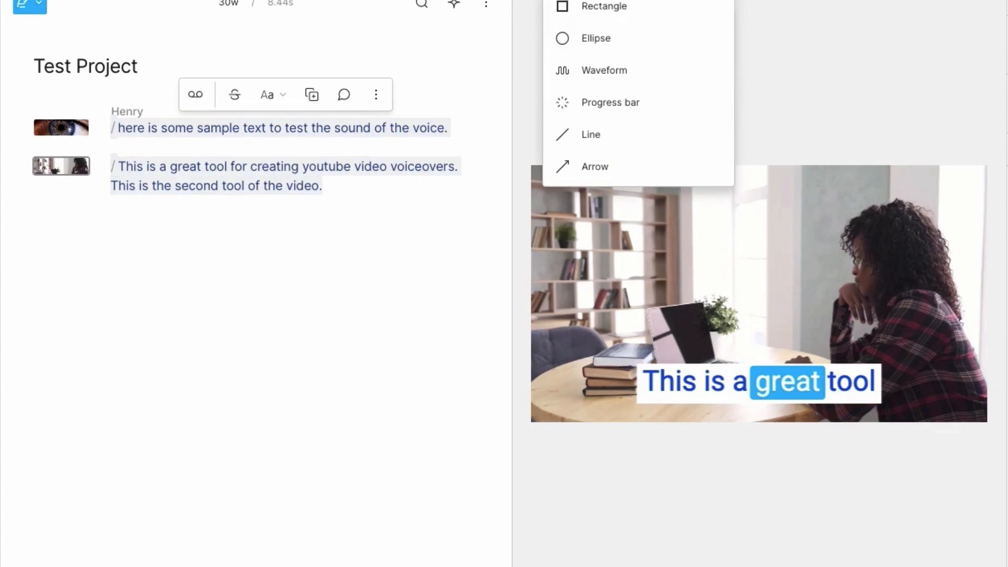
{"action": "left_click", "coordinate": [604, 70]}
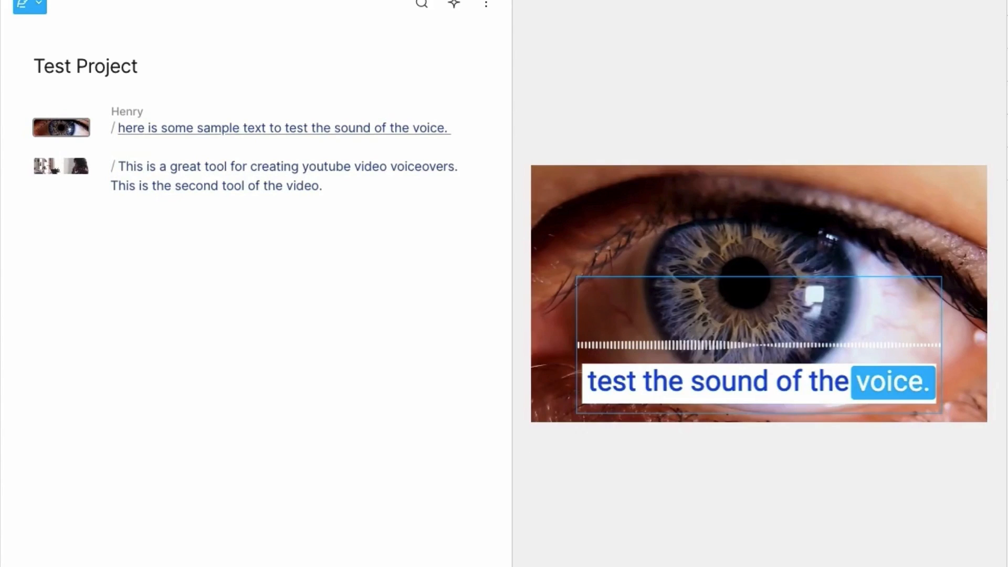
{"action": "left_click", "coordinate": [128, 166]}
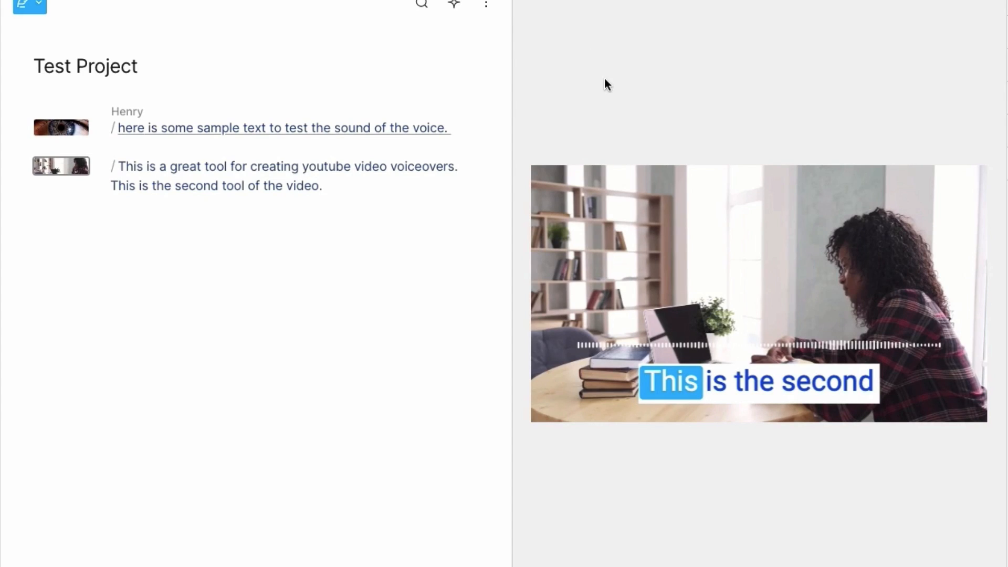
{"action": "mouse_move", "coordinate": [567, 128]}
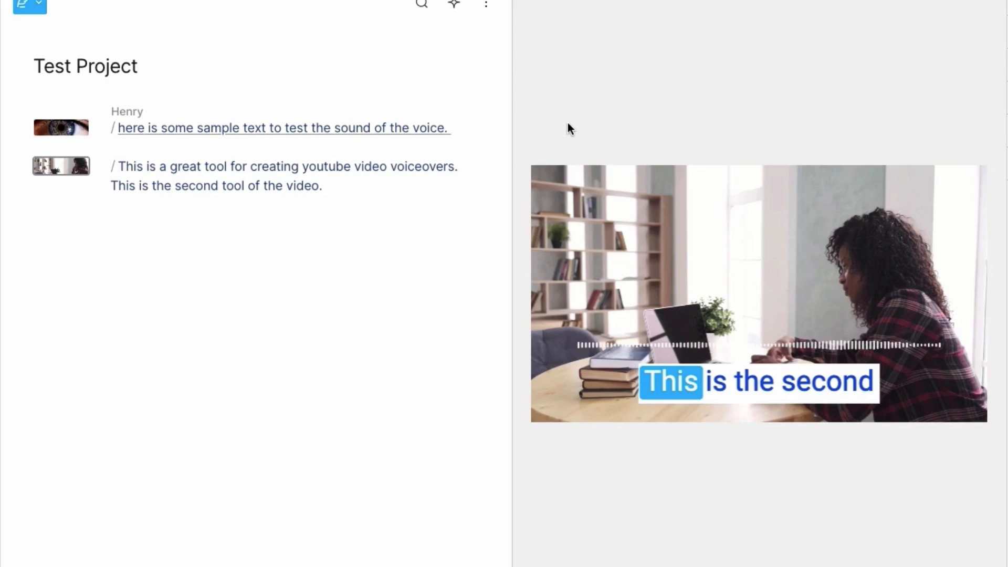